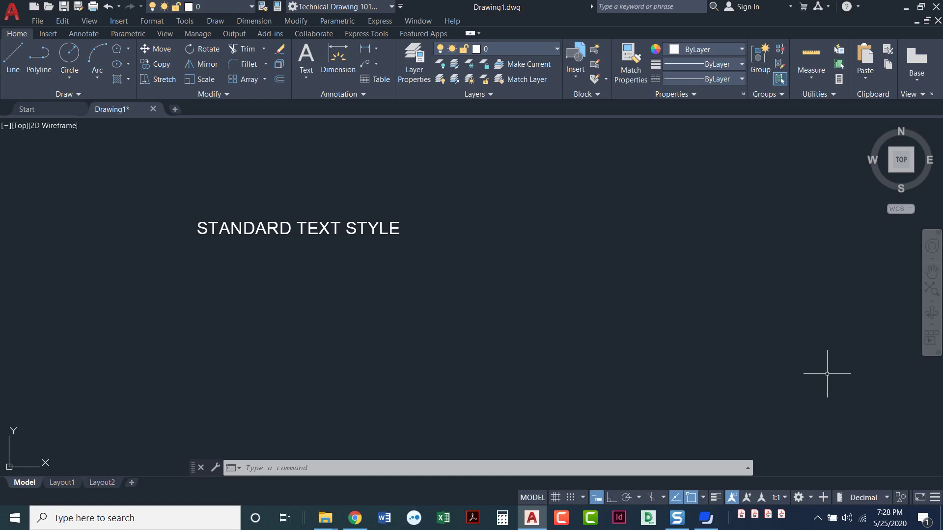
{"action": "mouse_move", "coordinate": [574, 312]}
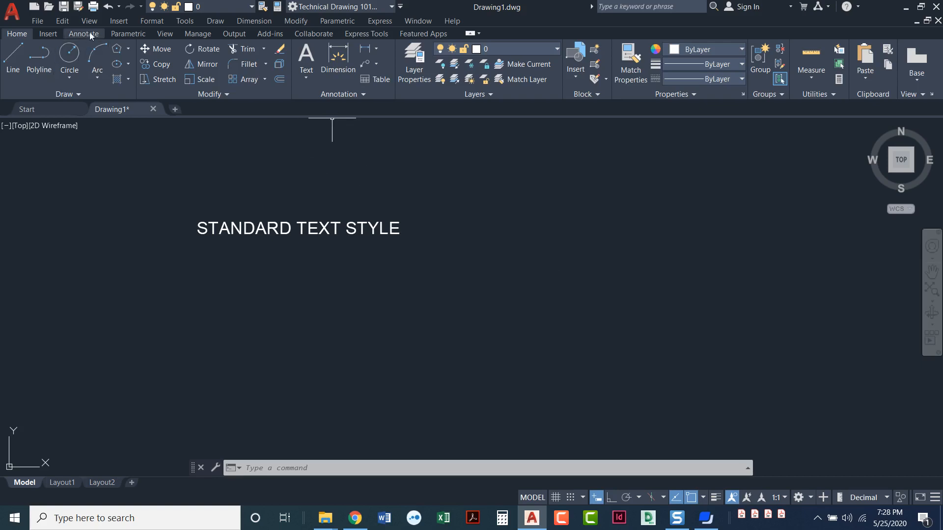
Step: Show the Annotate ribbon's text style list with Annotative and Standard styles
{"action": "left_click", "coordinate": [84, 33]}
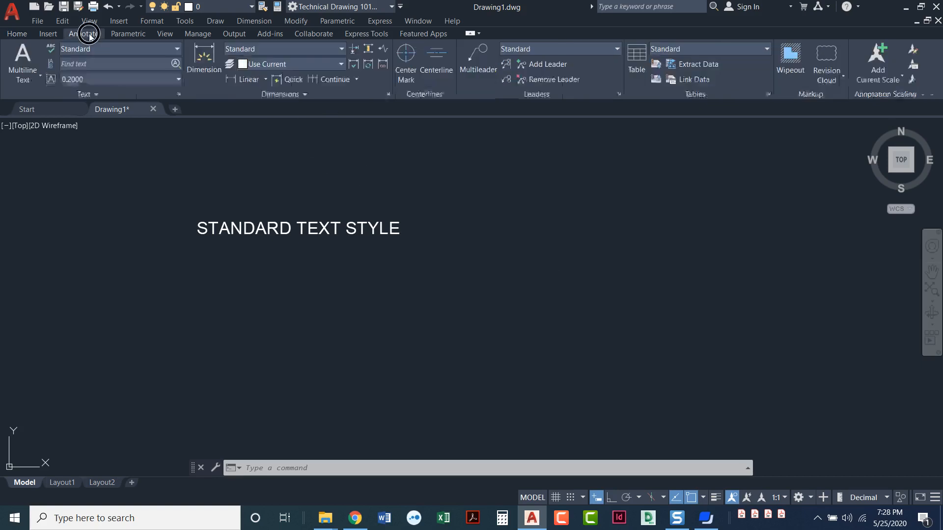
{"action": "left_click", "coordinate": [84, 33]}
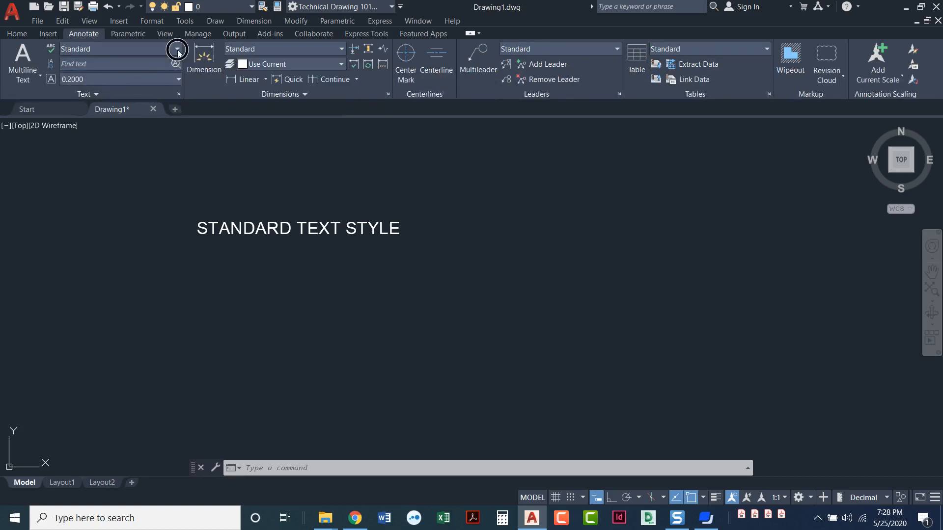
{"action": "left_click", "coordinate": [176, 49]}
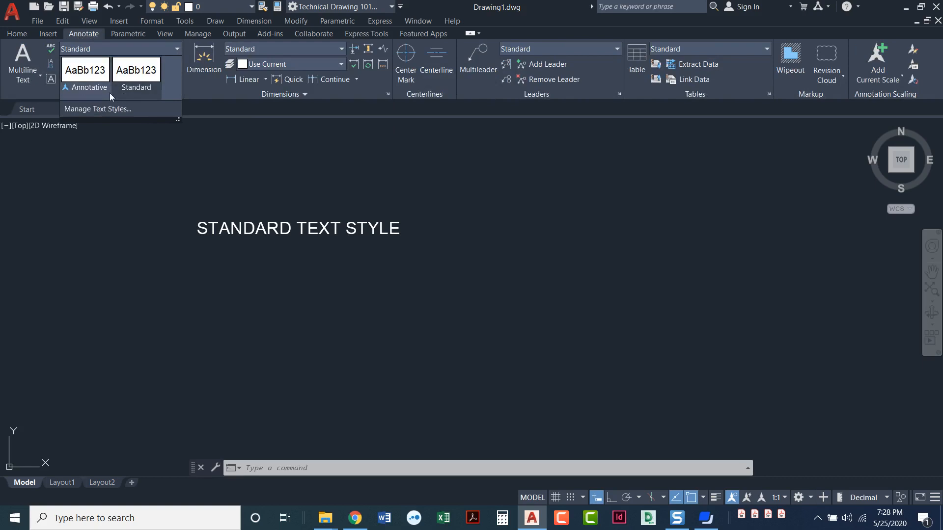
{"action": "mouse_move", "coordinate": [88, 100]}
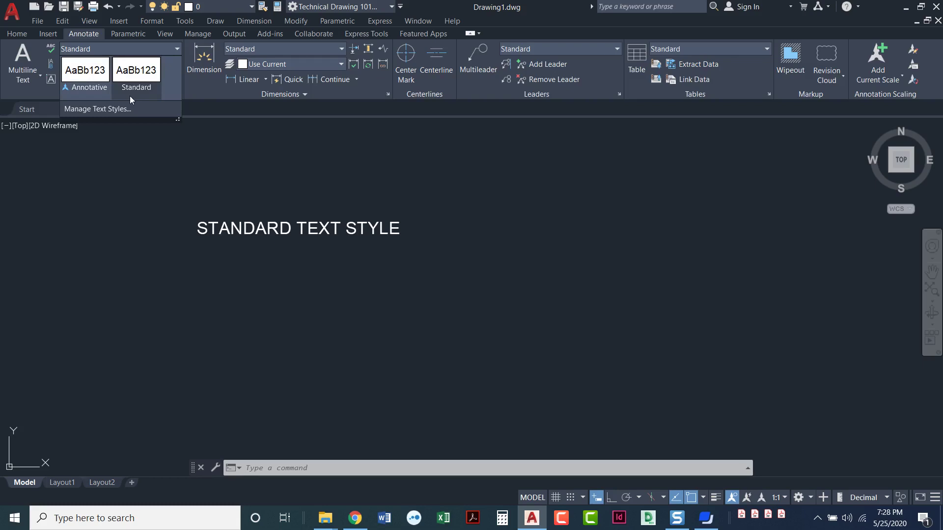
{"action": "mouse_move", "coordinate": [124, 101]}
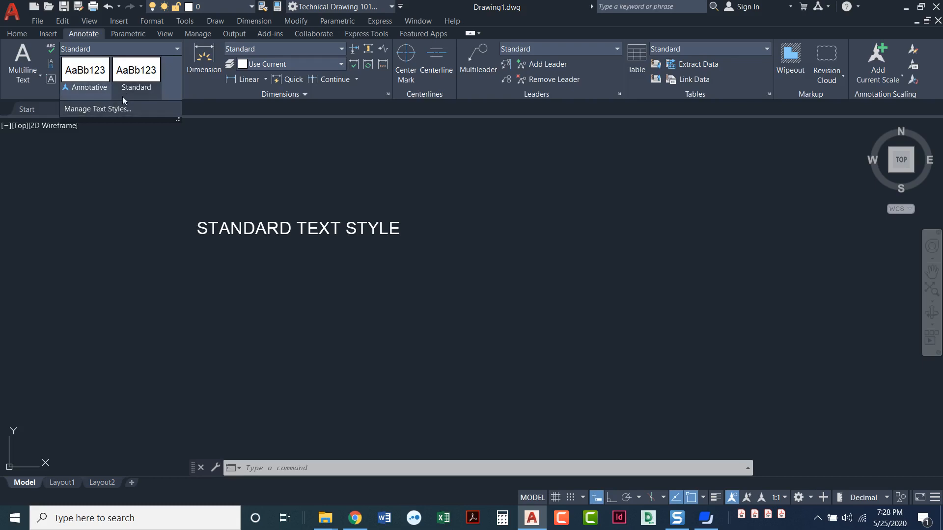
{"action": "mouse_move", "coordinate": [129, 96]}
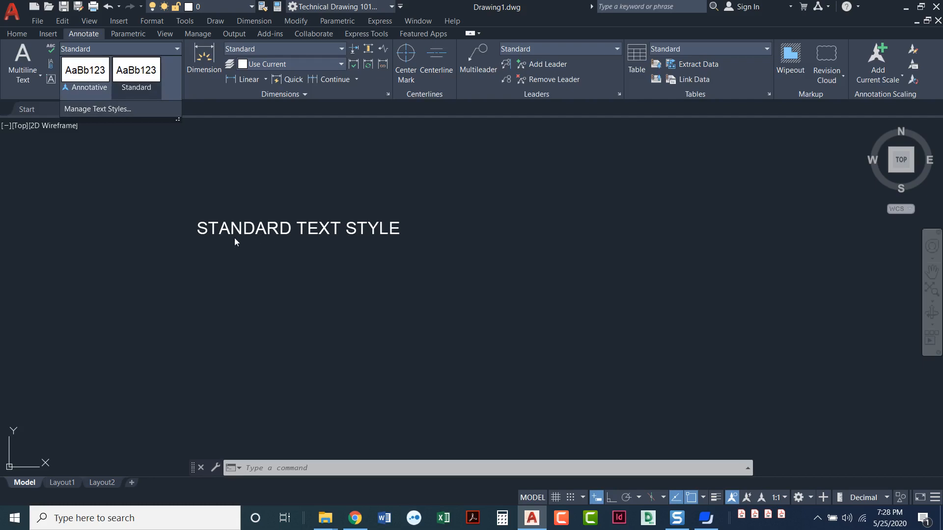
{"action": "mouse_move", "coordinate": [141, 106]}
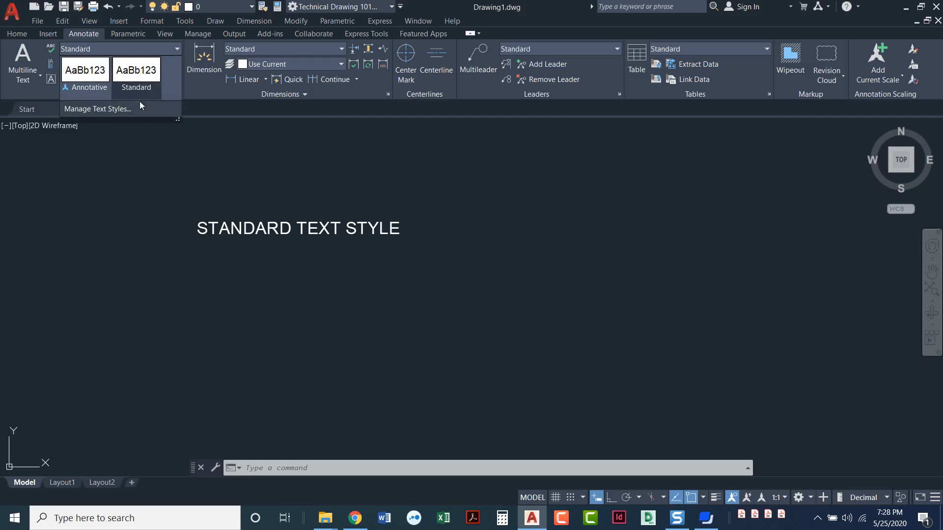
{"action": "mouse_move", "coordinate": [110, 108]}
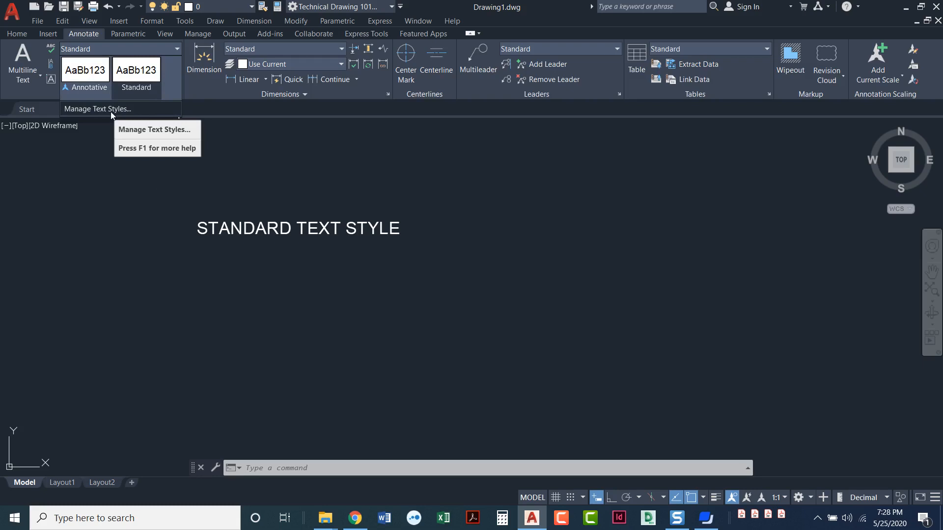
{"action": "left_click", "coordinate": [155, 130]}
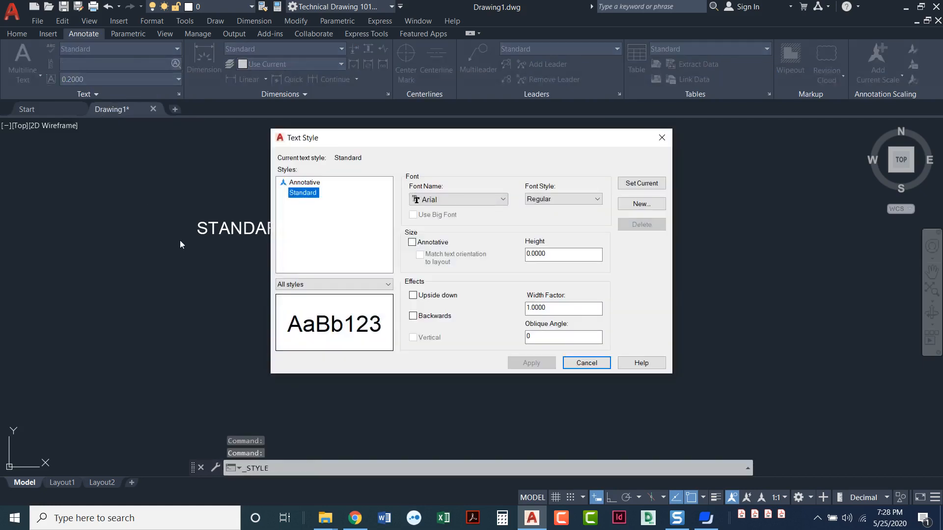
{"action": "mouse_move", "coordinate": [650, 140]}
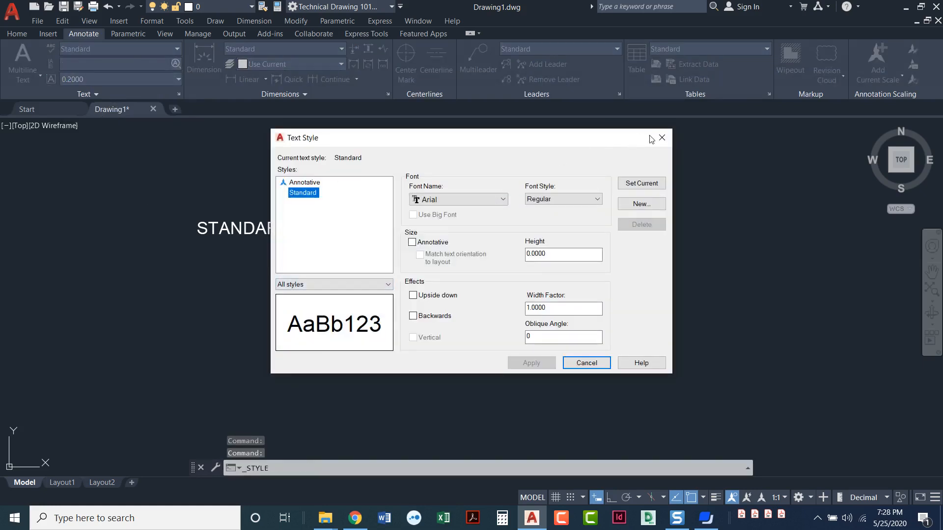
{"action": "left_click", "coordinate": [586, 363]}
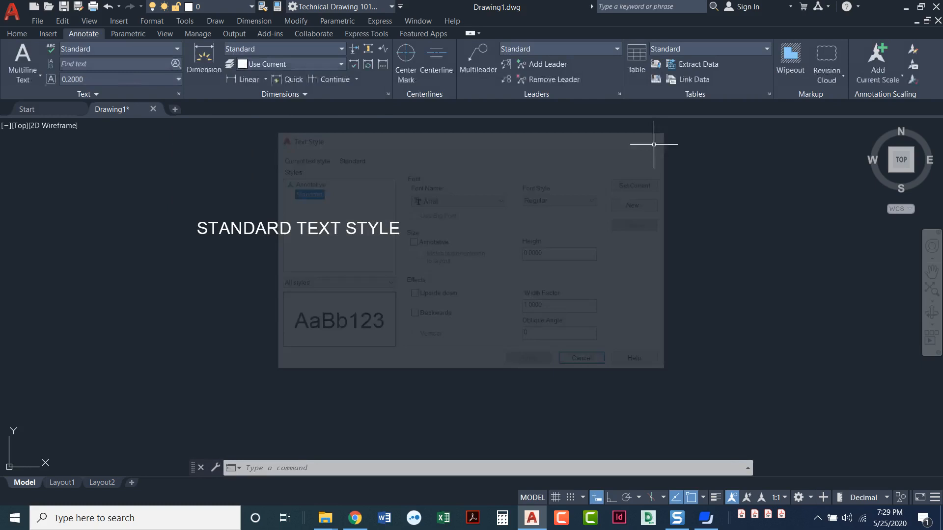
Step: Reopen the Text Style dialog via Format > Text Style and close it unchanged
{"action": "left_click", "coordinate": [581, 357]}
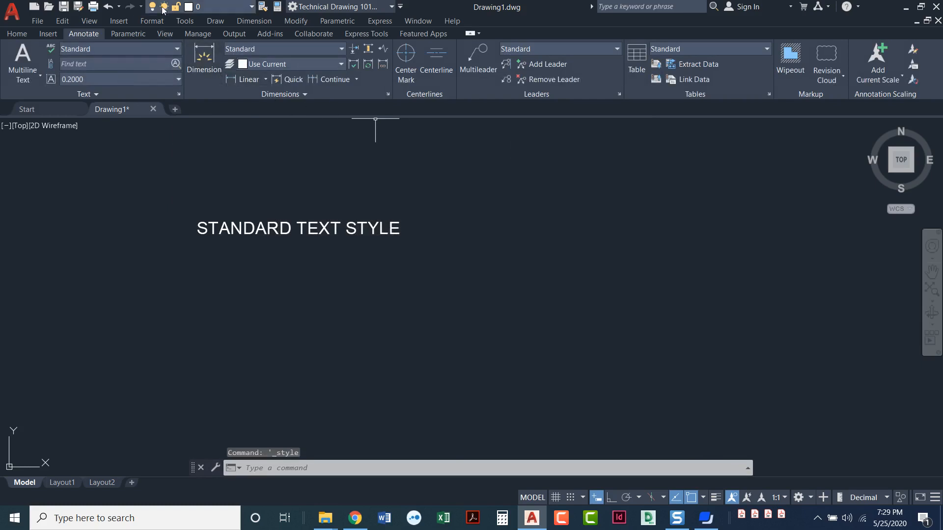
{"action": "left_click", "coordinate": [151, 20]}
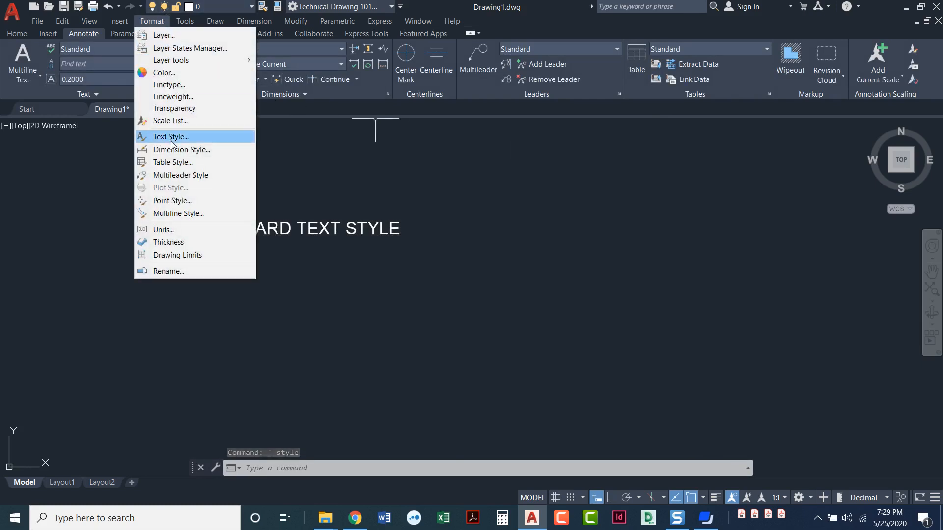
{"action": "left_click", "coordinate": [170, 136]}
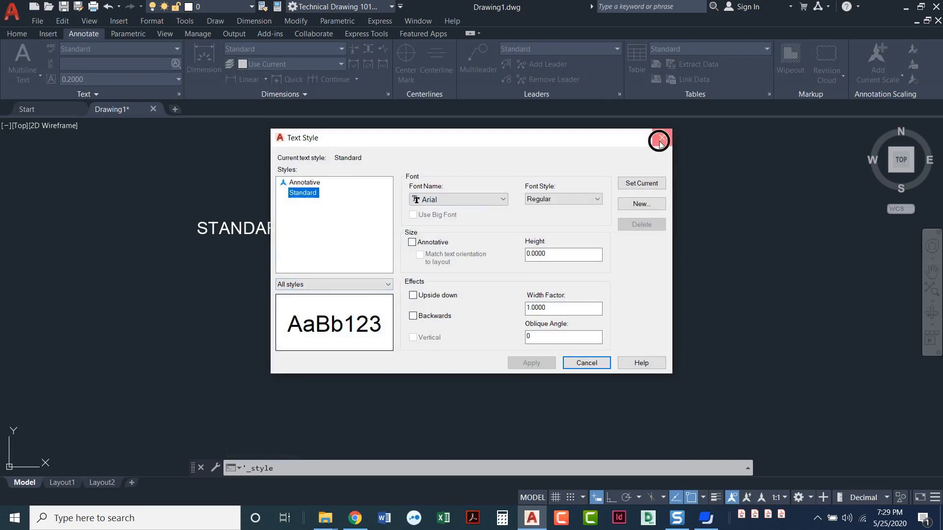
{"action": "left_click", "coordinate": [658, 141]}
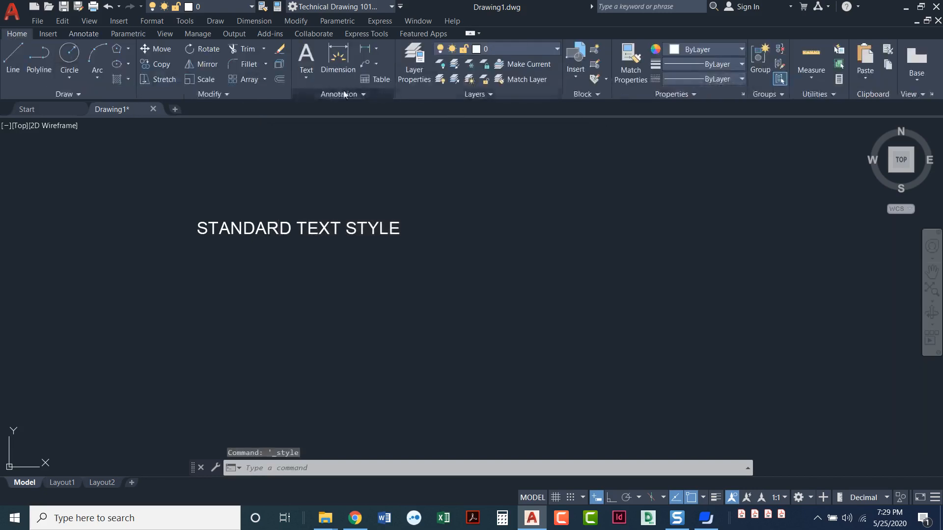
{"action": "mouse_move", "coordinate": [337, 99]}
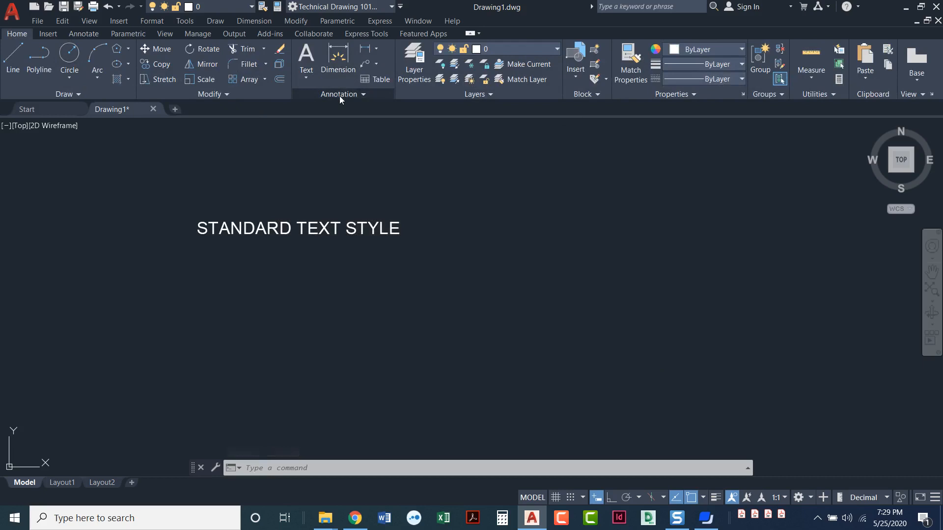
Step: Expand the Home tab's Annotation panel showing Standard as the current text style
{"action": "left_click", "coordinate": [340, 95]}
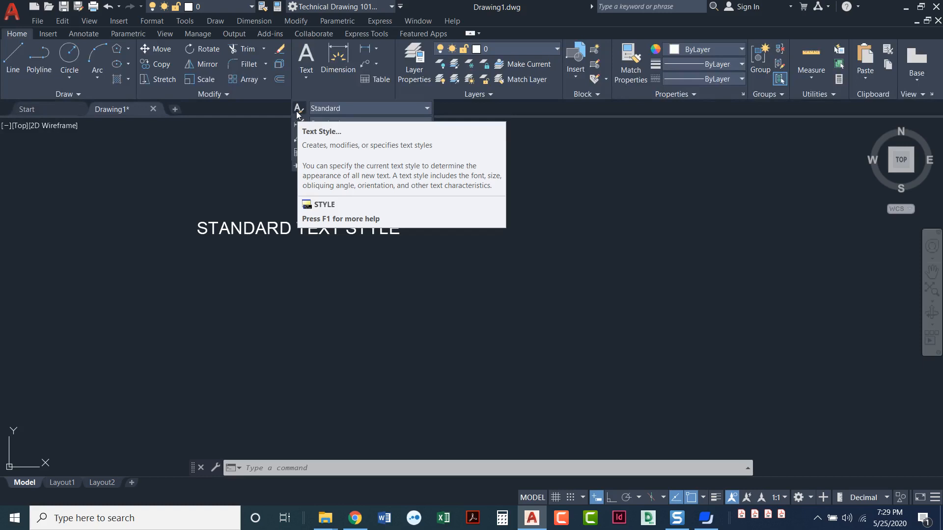
Step: Run STYLE and review the Arial font style options for the Standard style
{"action": "left_click", "coordinate": [298, 108]}
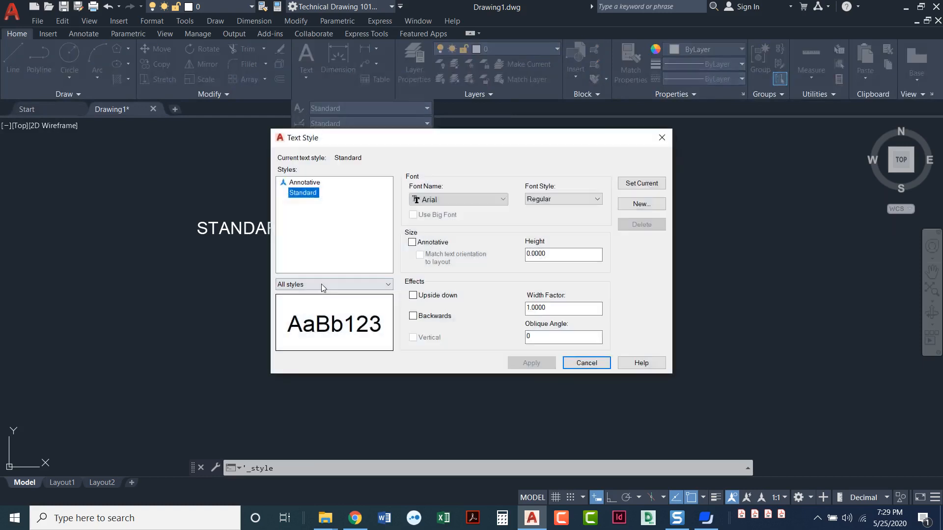
{"action": "mouse_move", "coordinate": [338, 220]}
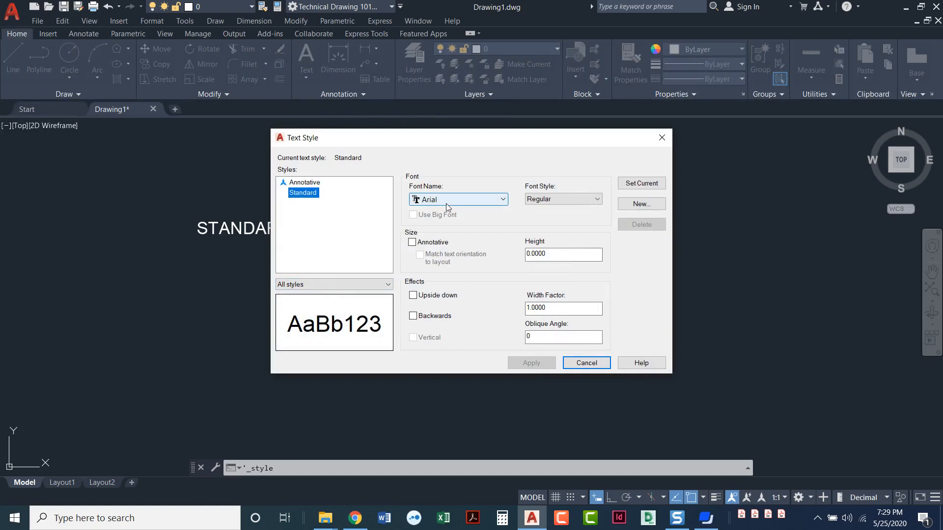
{"action": "mouse_move", "coordinate": [446, 204]}
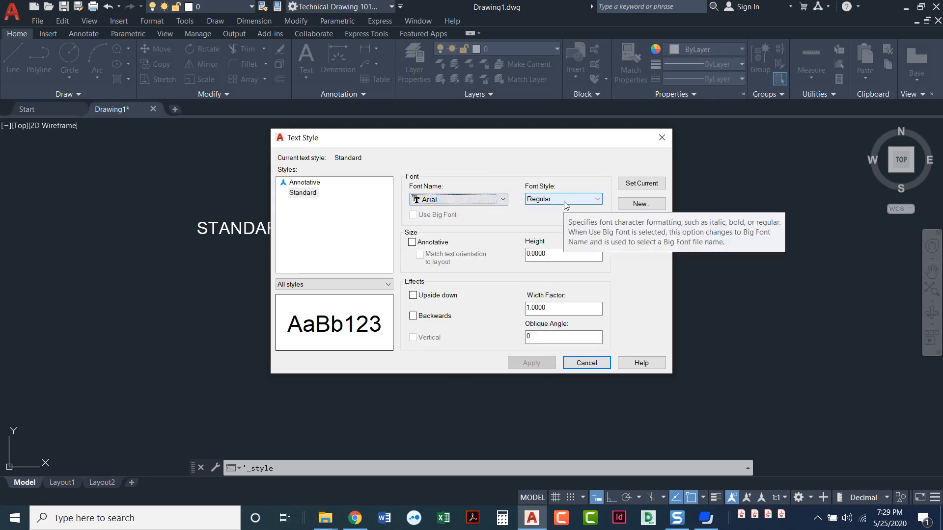
{"action": "left_click", "coordinate": [600, 198]}
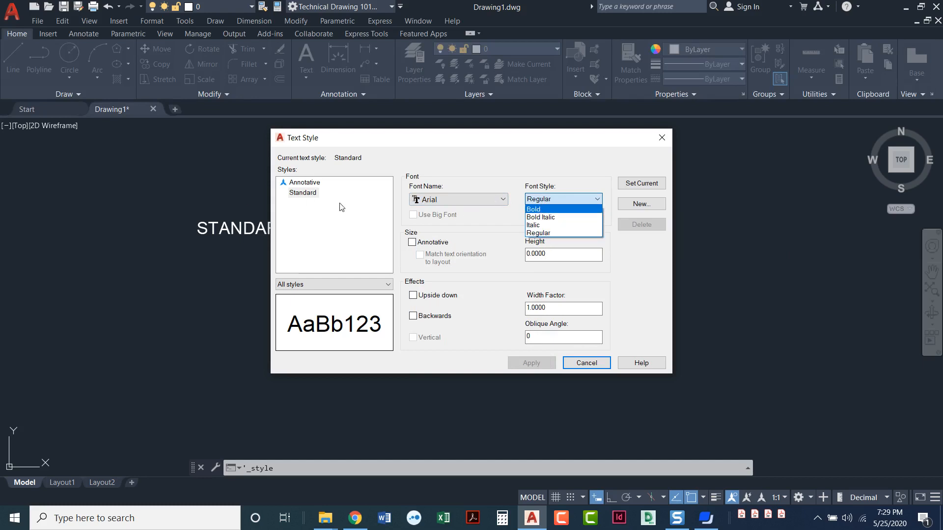
{"action": "mouse_move", "coordinate": [553, 202]}
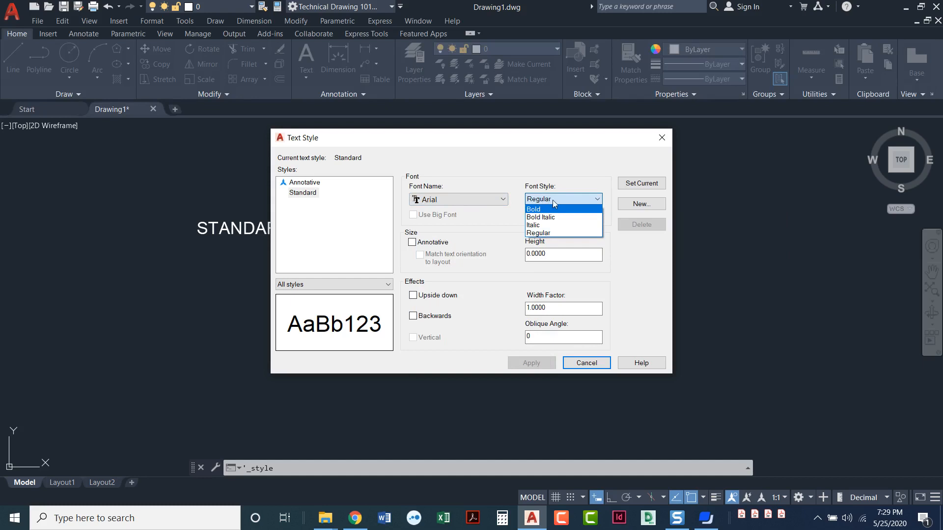
{"action": "left_click", "coordinate": [551, 232]}
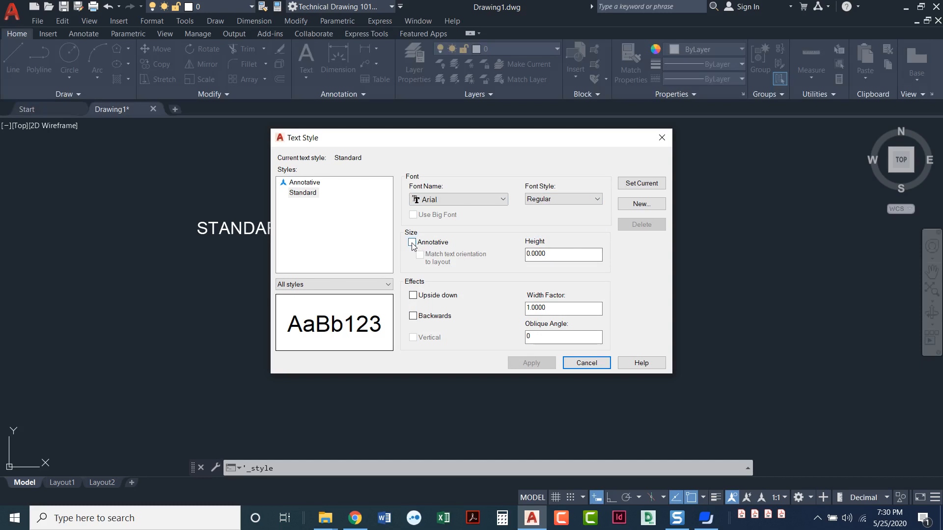
{"action": "left_click", "coordinate": [413, 244]}
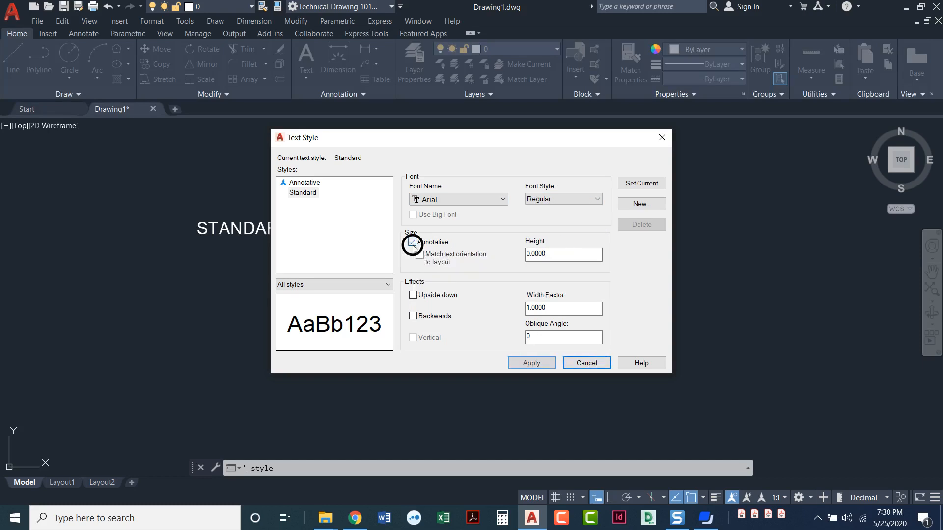
{"action": "left_click", "coordinate": [412, 241]}
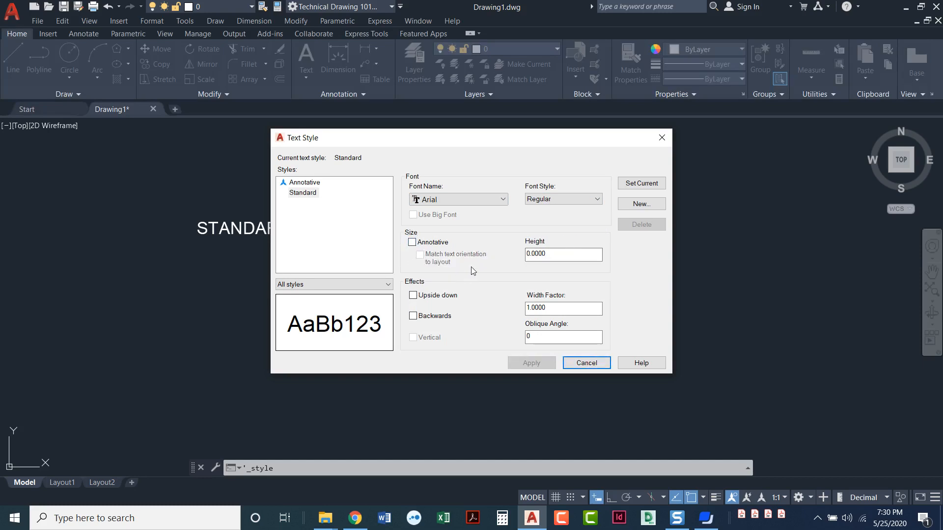
{"action": "mouse_move", "coordinate": [378, 230]}
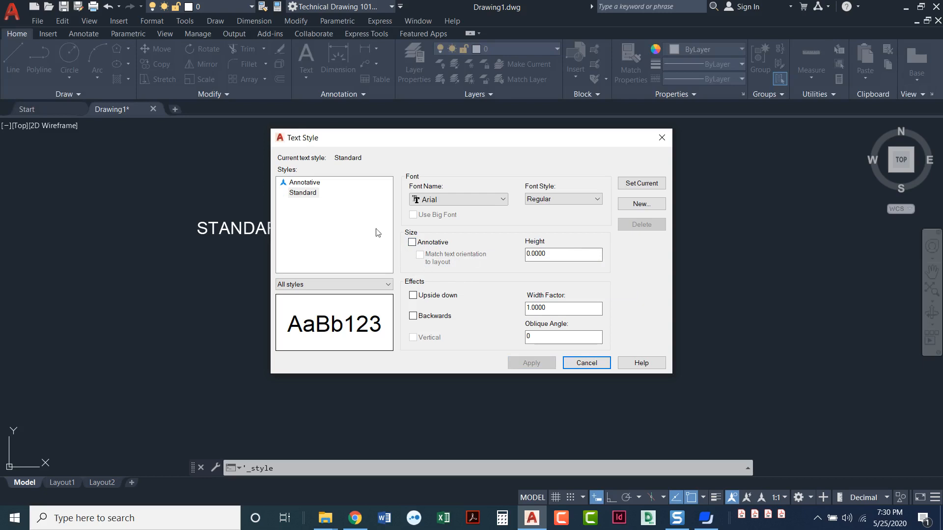
{"action": "mouse_move", "coordinate": [306, 193]}
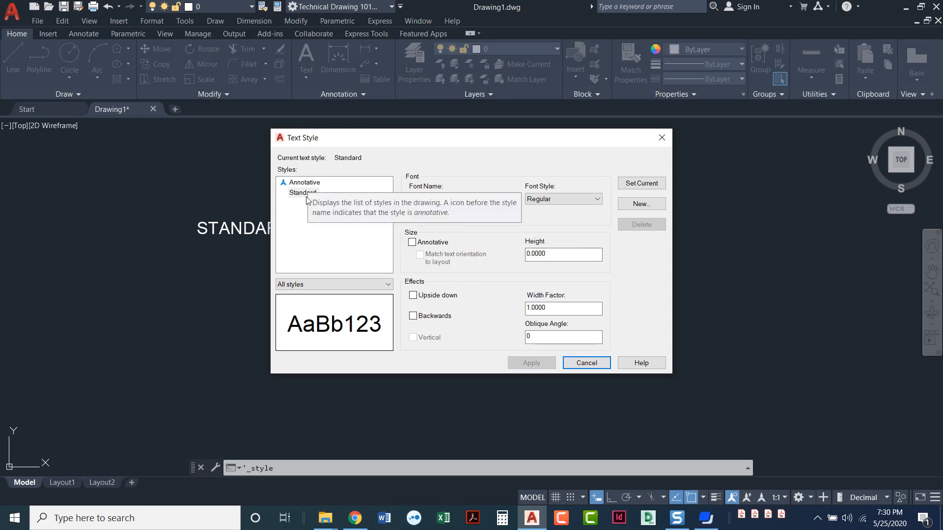
{"action": "left_click", "coordinate": [305, 183]}
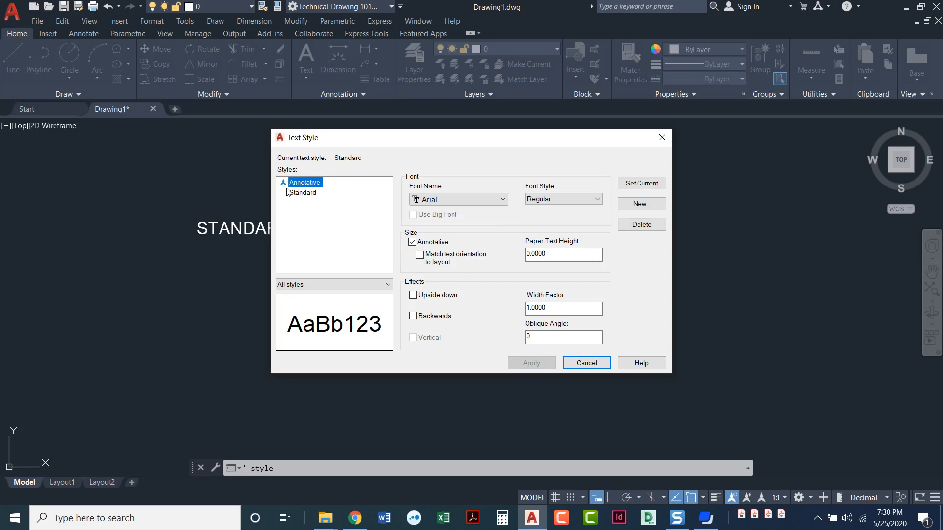
{"action": "mouse_move", "coordinate": [311, 241]}
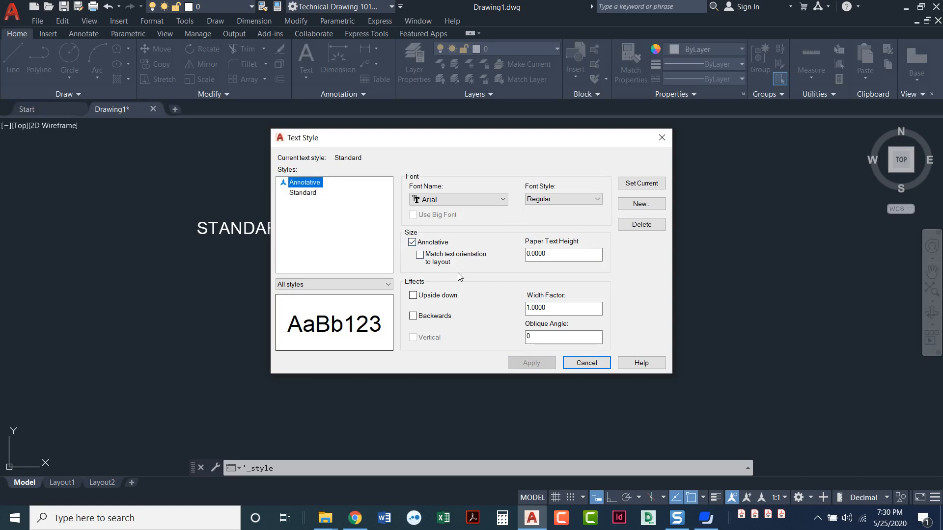
{"action": "mouse_move", "coordinate": [465, 267]}
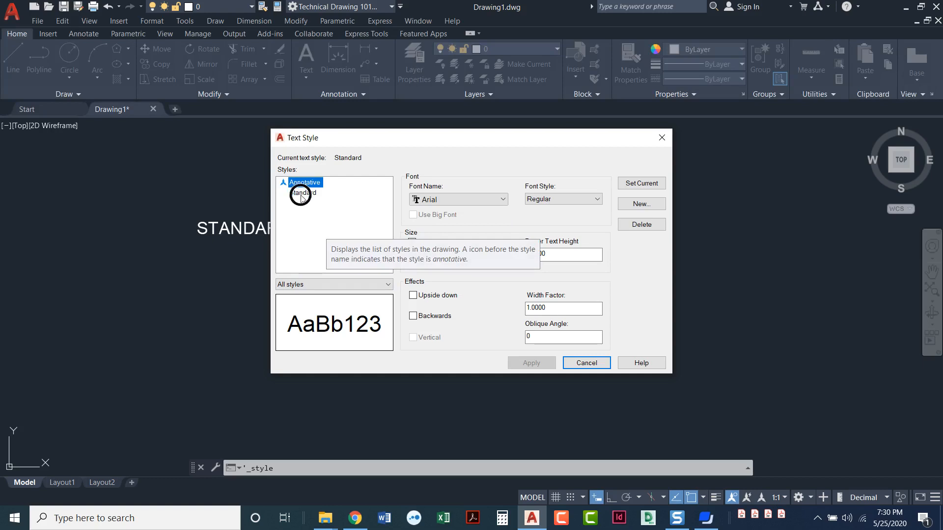
{"action": "left_click", "coordinate": [302, 192]}
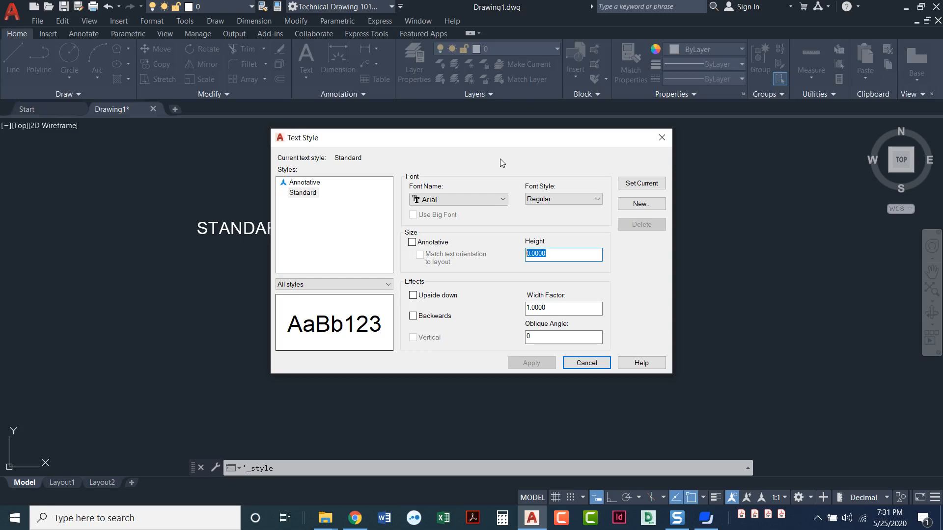
{"action": "mouse_move", "coordinate": [478, 200]}
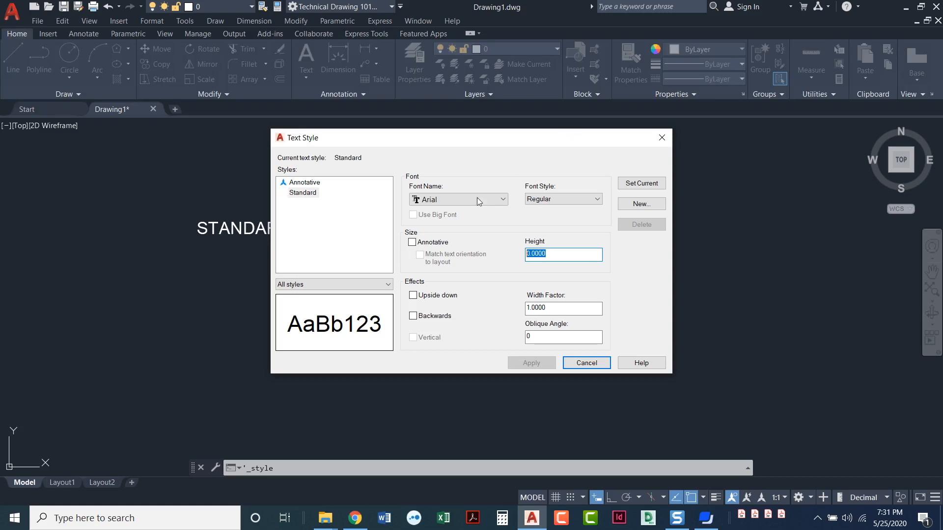
{"action": "left_click", "coordinate": [412, 294]}
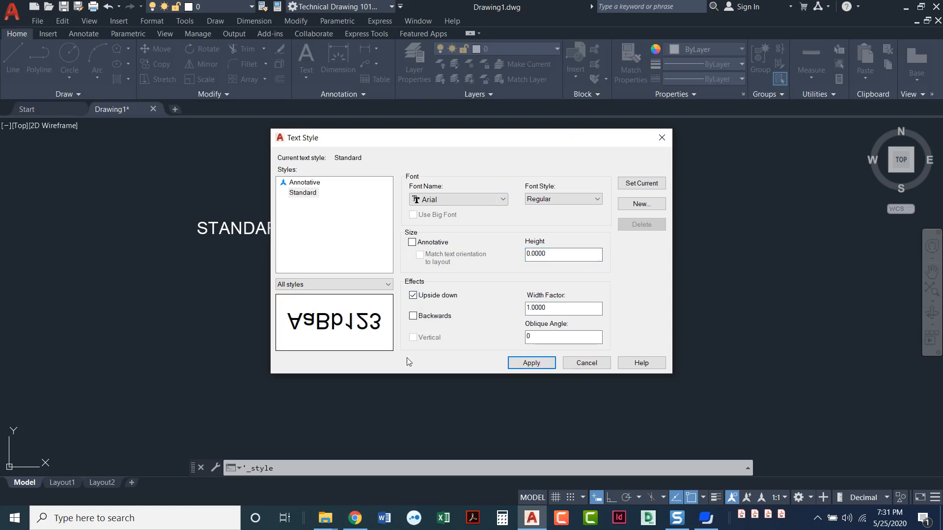
{"action": "left_click", "coordinate": [412, 316]}
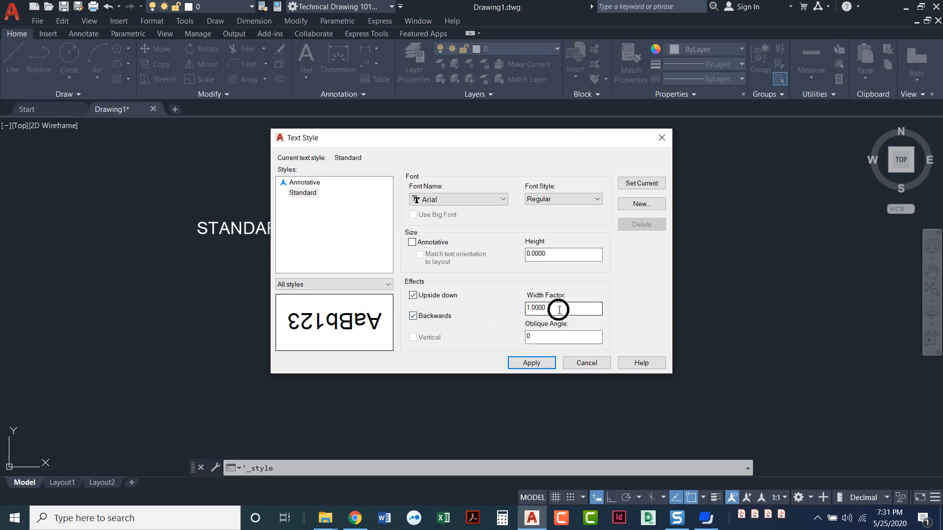
{"action": "left_click", "coordinate": [413, 294]}
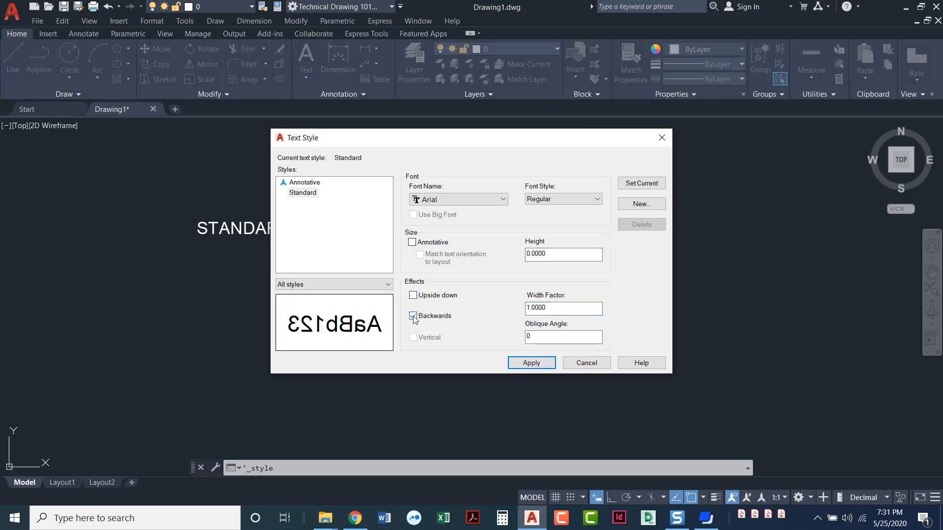
{"action": "left_click", "coordinate": [413, 317]}
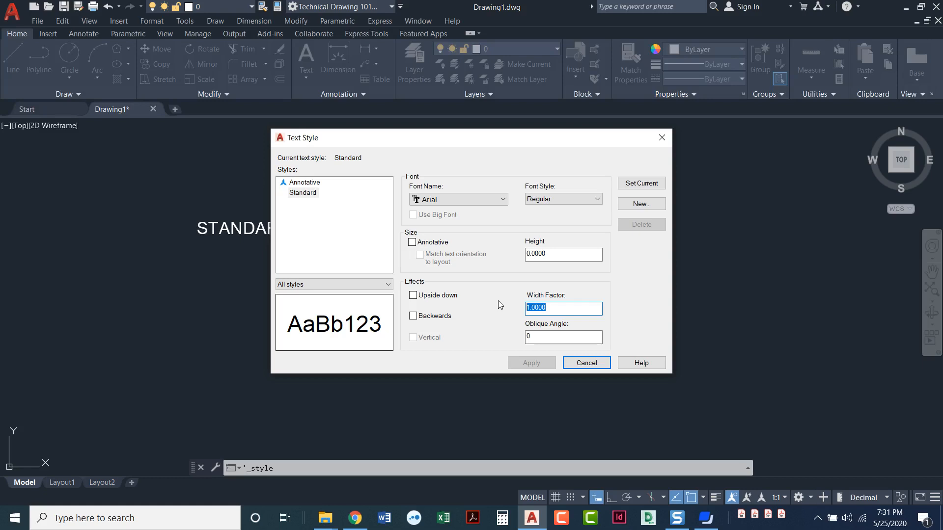
{"action": "type", "text": "2"}
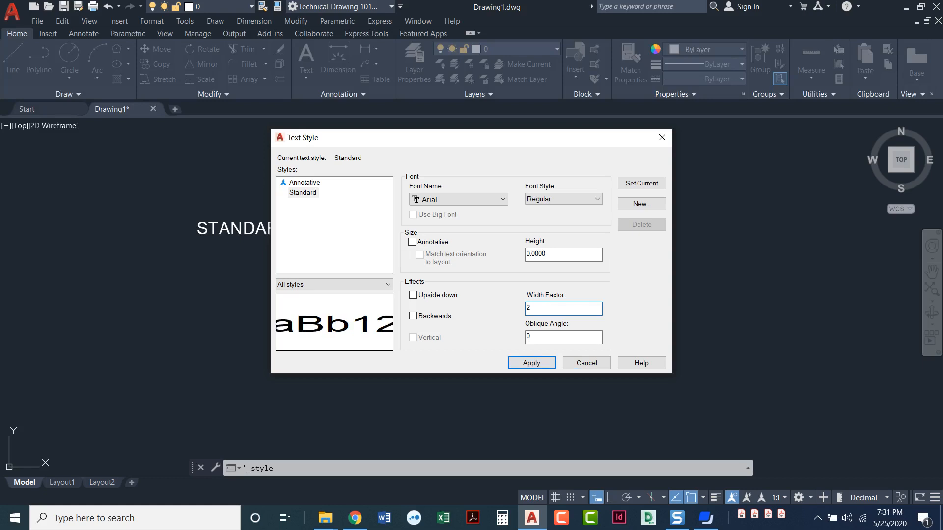
{"action": "left_click", "coordinate": [564, 308]}
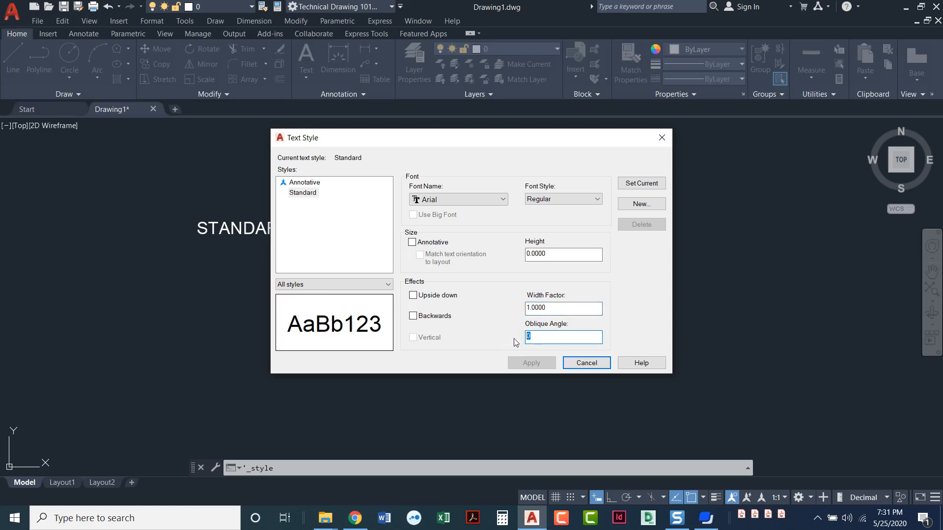
{"action": "type", "text": "15"}
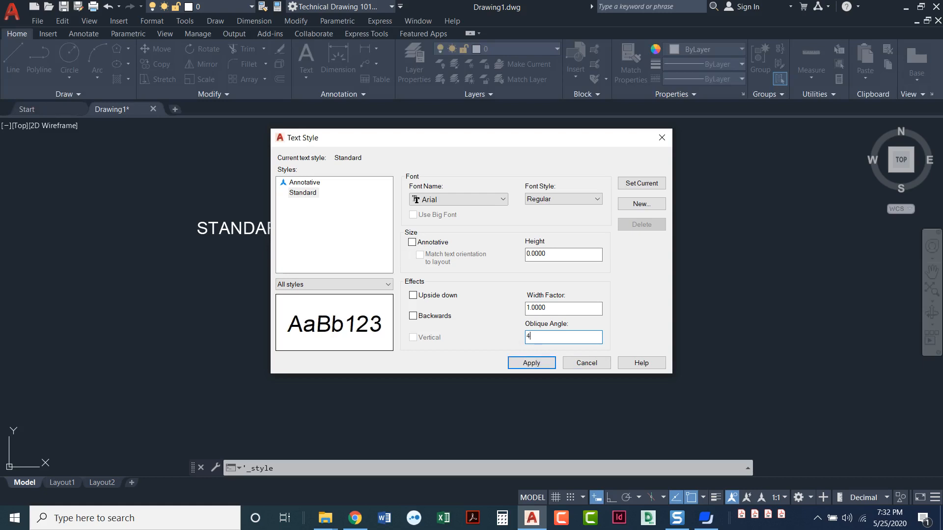
{"action": "type", "text": "5"}
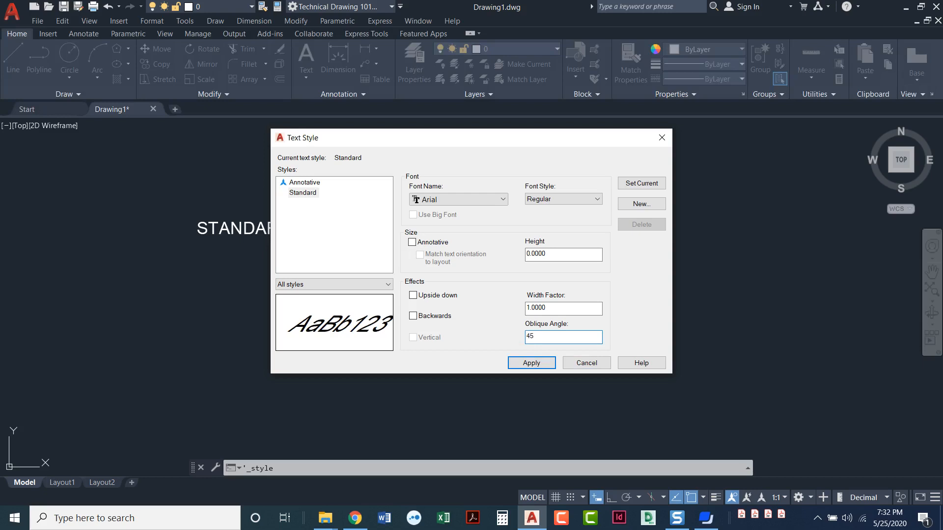
{"action": "type", "text": "0"}
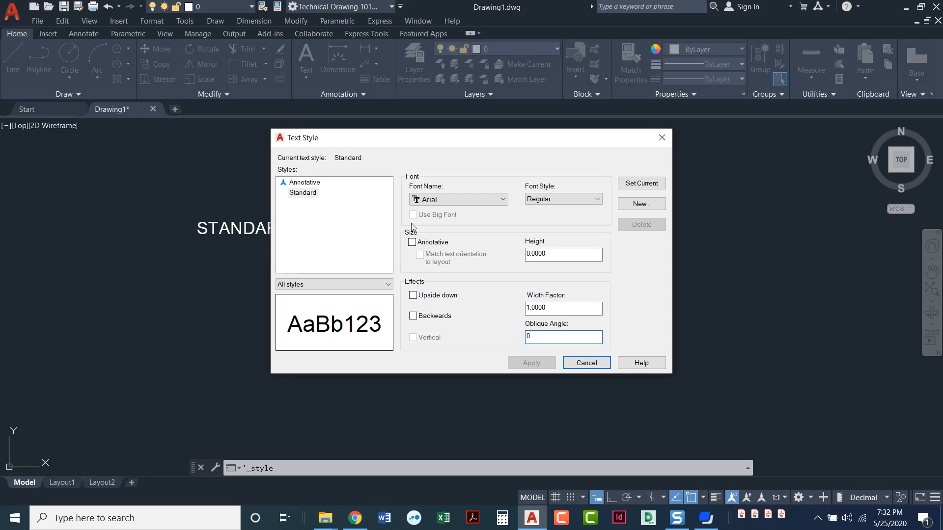
{"action": "left_click", "coordinate": [563, 337]}
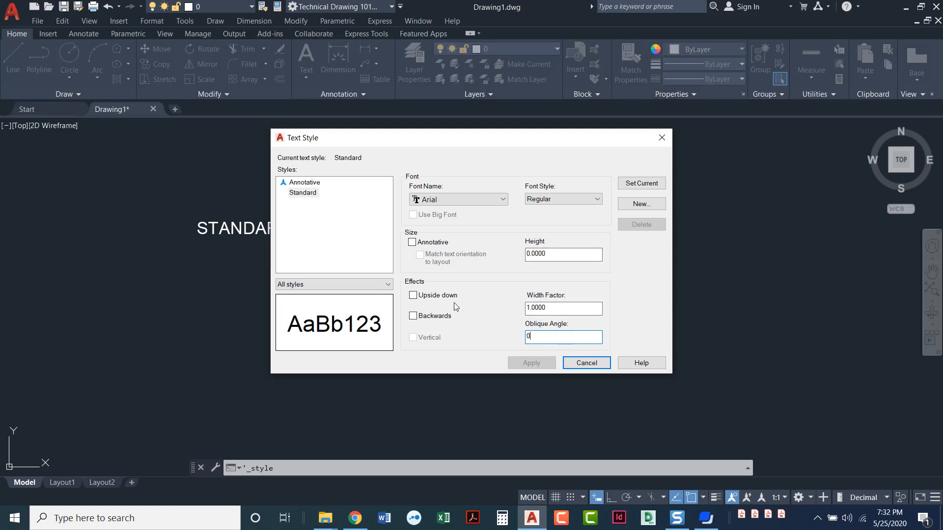
{"action": "mouse_move", "coordinate": [460, 224]}
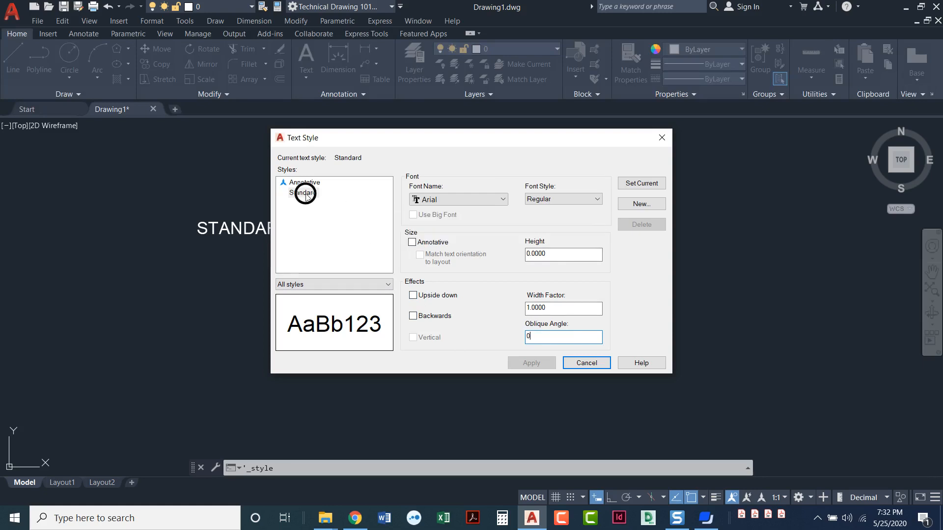
{"action": "left_click", "coordinate": [302, 193]}
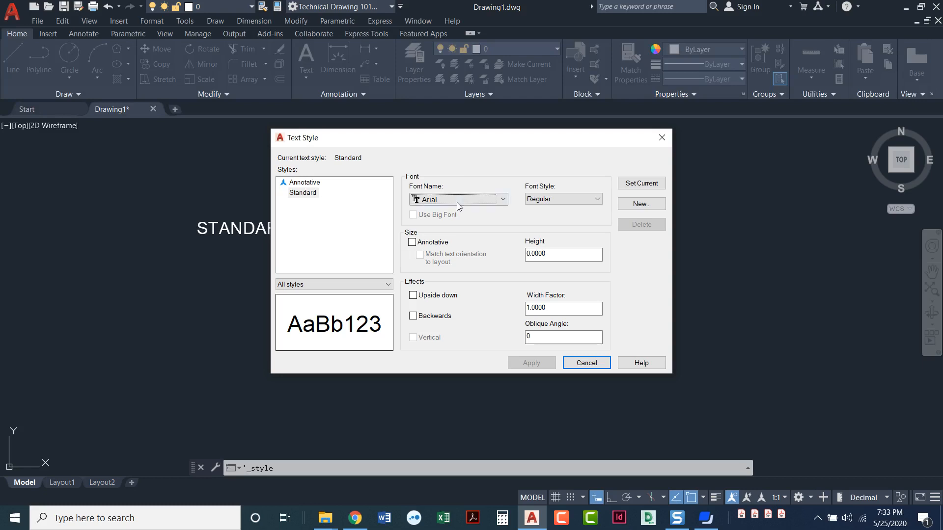
{"action": "mouse_move", "coordinate": [641, 204]}
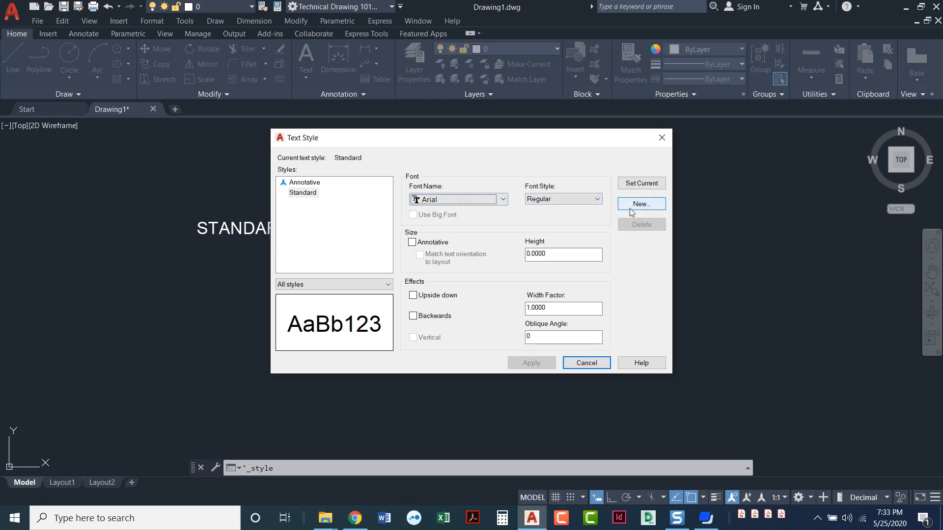
Step: Create a new text style named 'Bold Italic'
{"action": "left_click", "coordinate": [641, 205]}
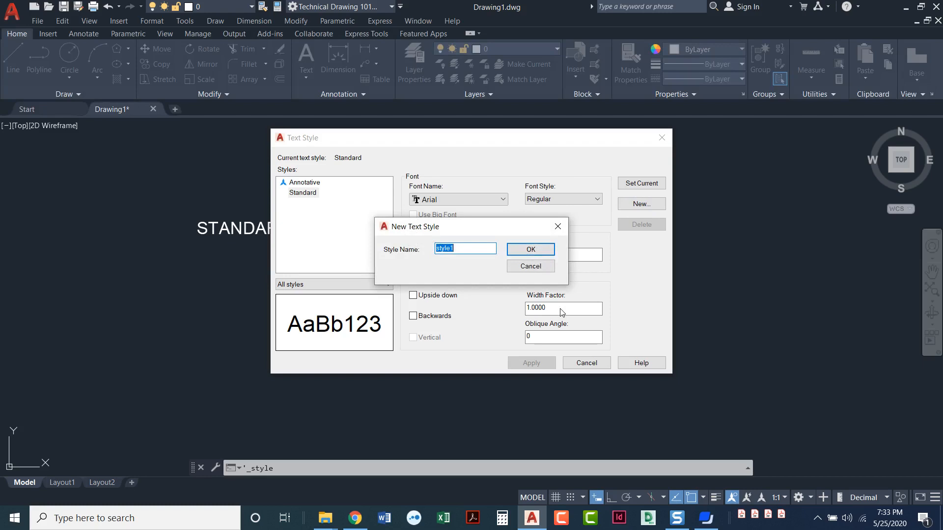
{"action": "type", "text": "bOLD"}
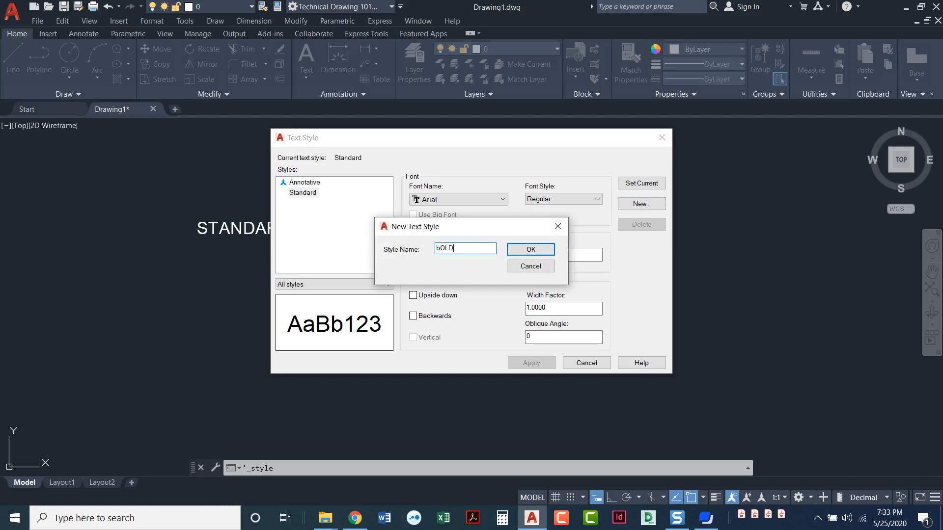
{"action": "type", "text": "Bold Italic"}
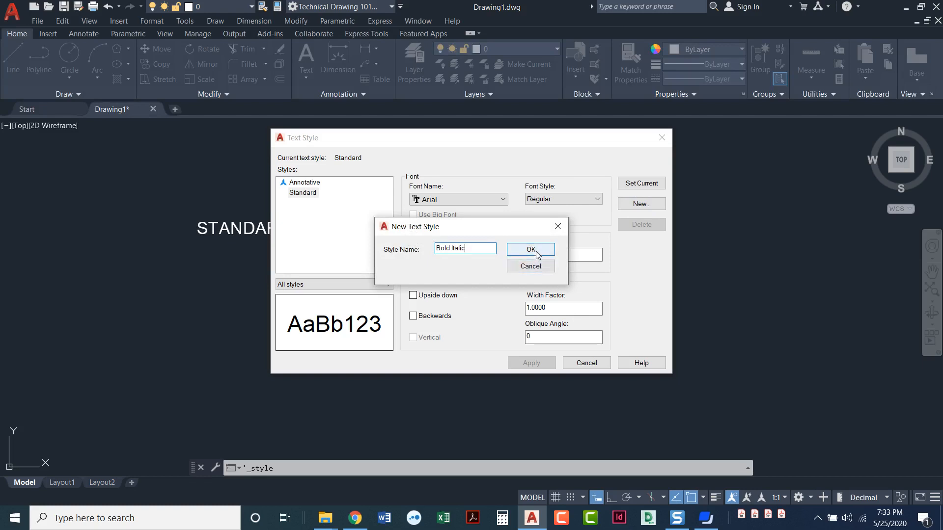
{"action": "left_click", "coordinate": [530, 249]}
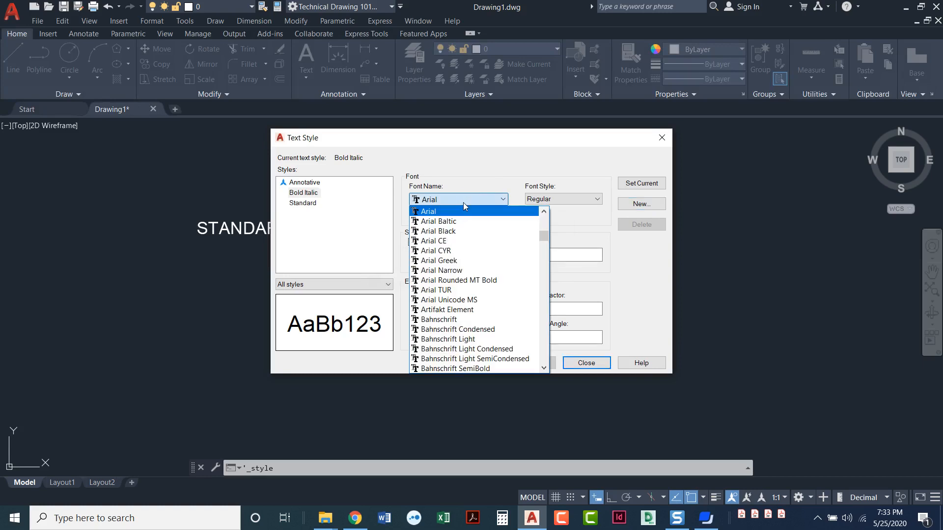
Step: Give Bold Italic the Arial Bold Italic font, set it current and close the dialog
{"action": "left_click", "coordinate": [428, 211]}
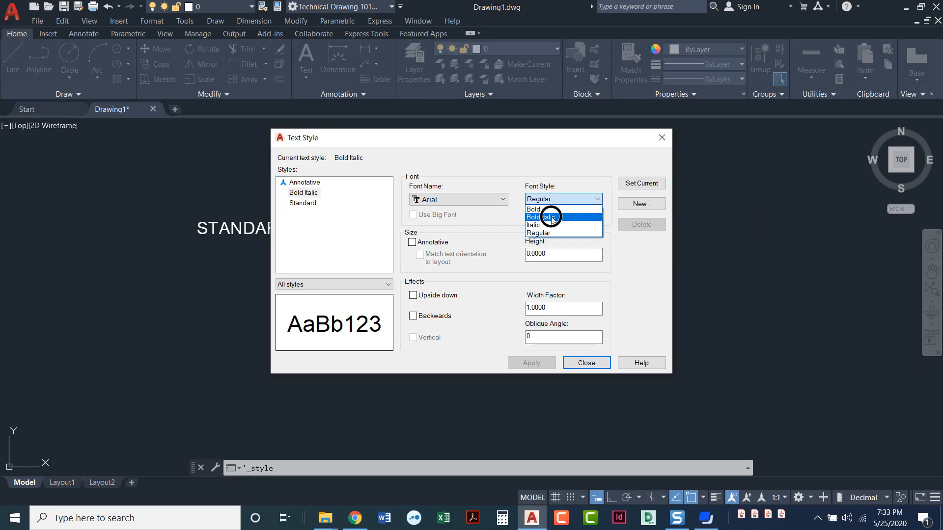
{"action": "left_click", "coordinate": [546, 217]}
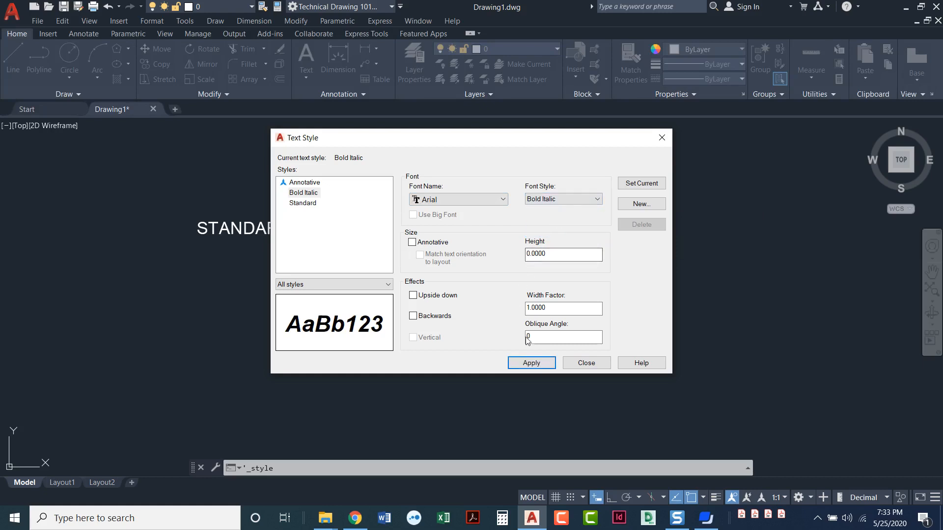
{"action": "left_click", "coordinate": [531, 363]}
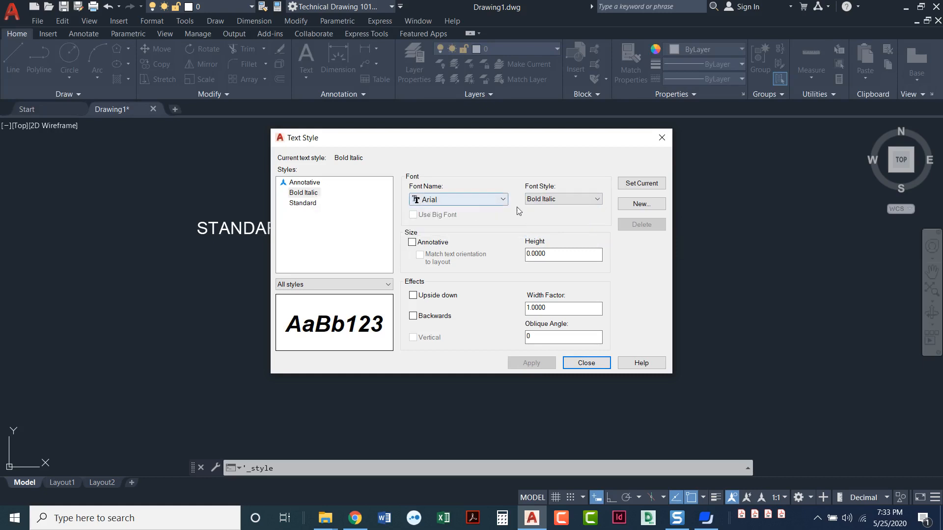
{"action": "mouse_move", "coordinate": [277, 215]}
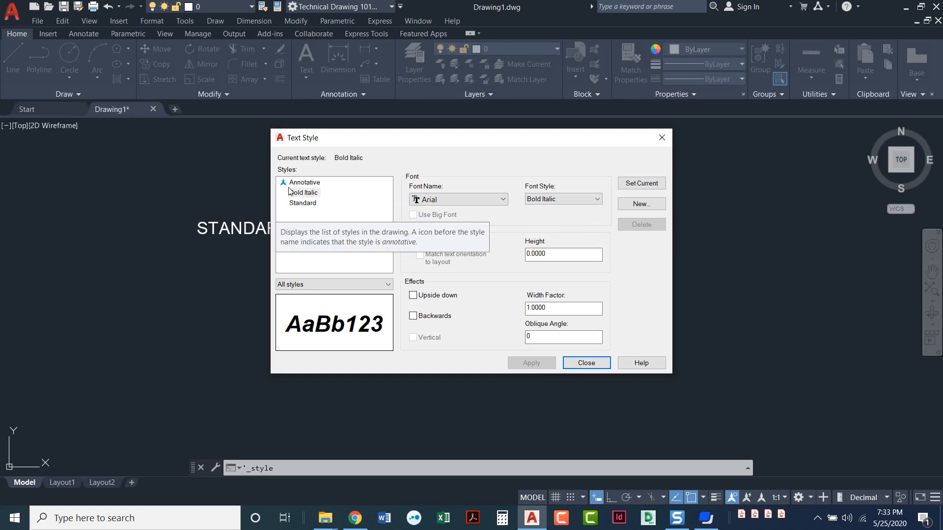
{"action": "left_click", "coordinate": [304, 192]}
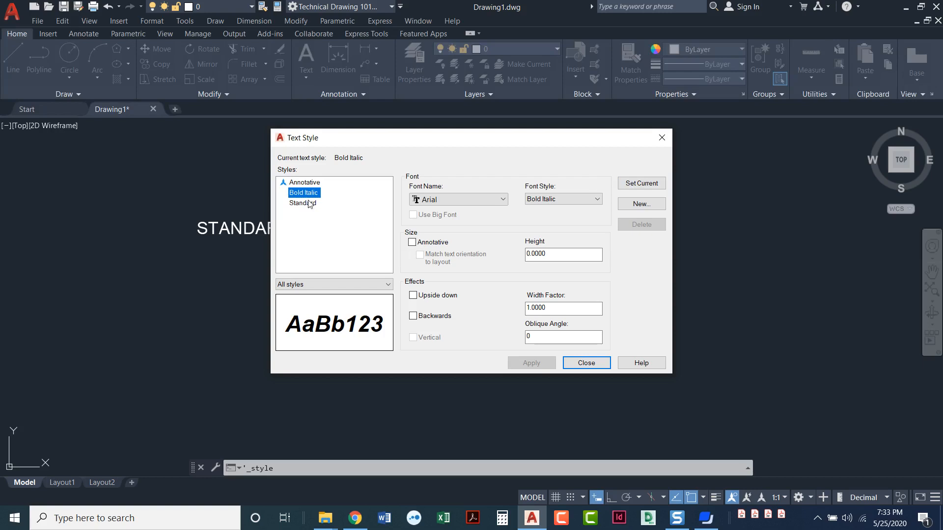
{"action": "mouse_move", "coordinate": [649, 188]}
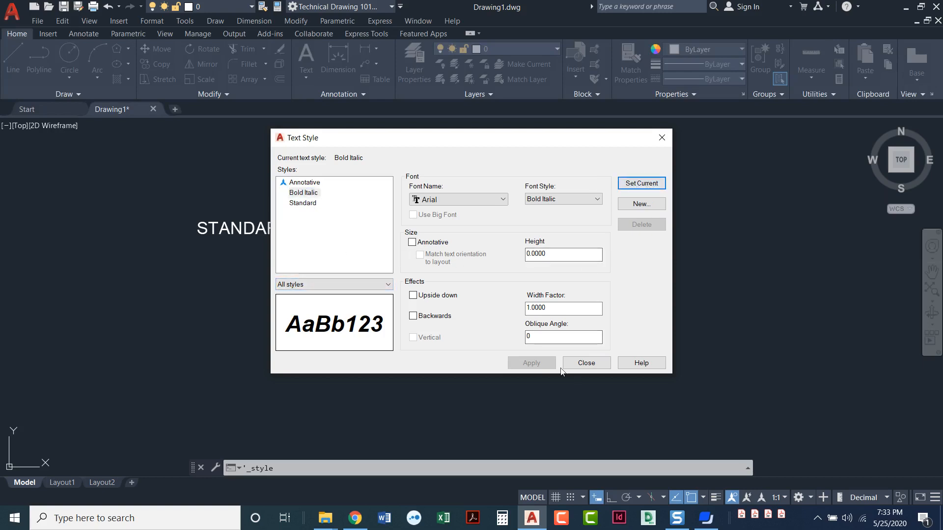
{"action": "left_click", "coordinate": [586, 363]}
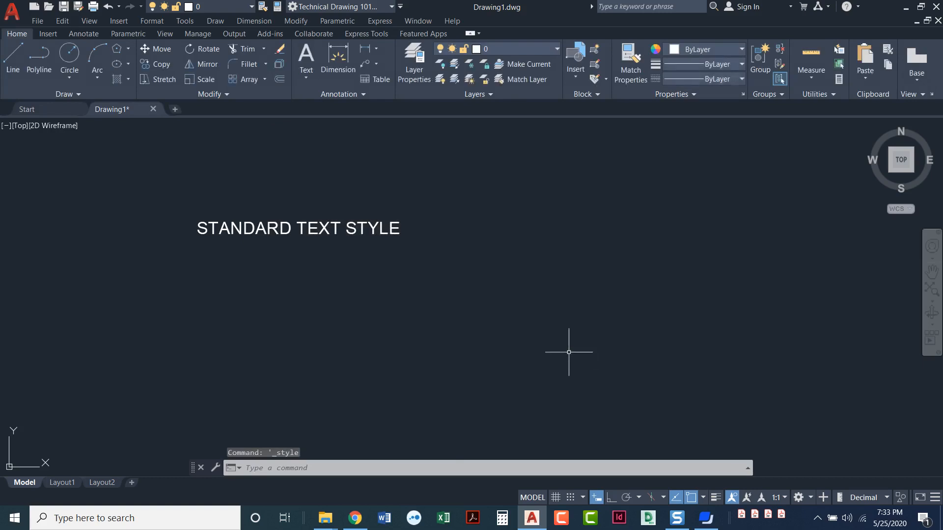
Step: Add single-line text 'bold italic is now the current text style' below the heading
{"action": "left_click", "coordinate": [83, 33]}
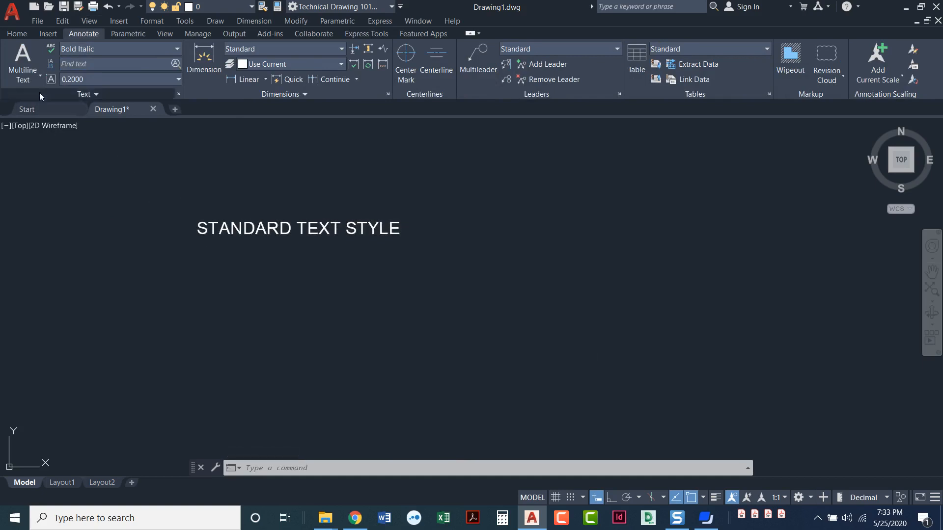
{"action": "left_click", "coordinate": [22, 54]}
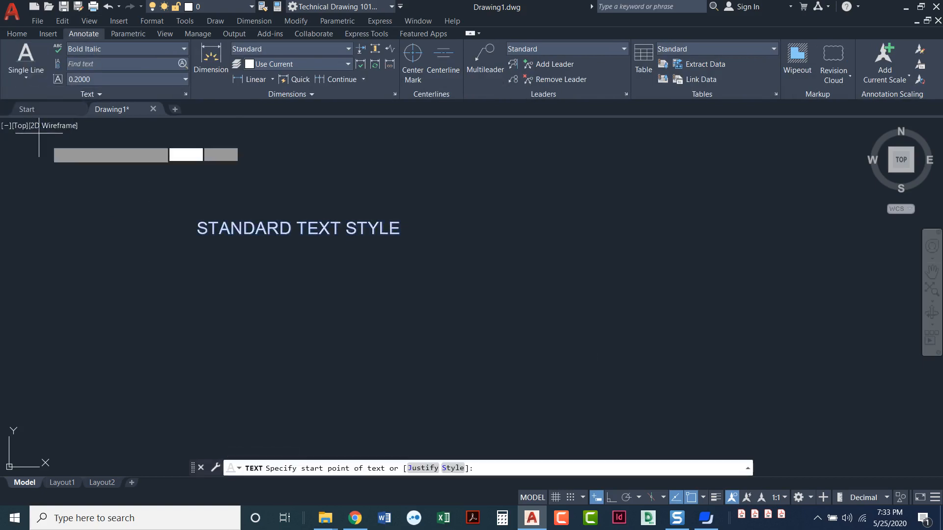
{"action": "left_click", "coordinate": [194, 279]}
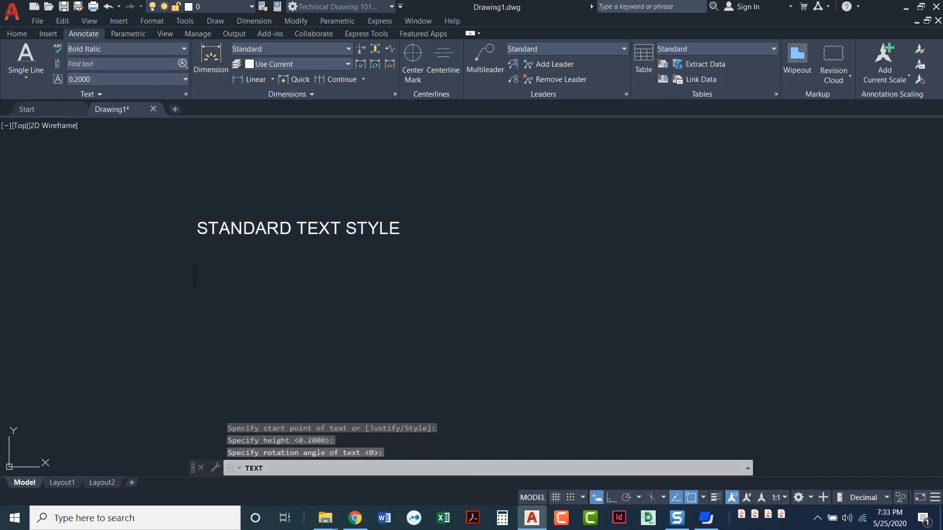
{"action": "type", "text": "bold italic is now the current te"}
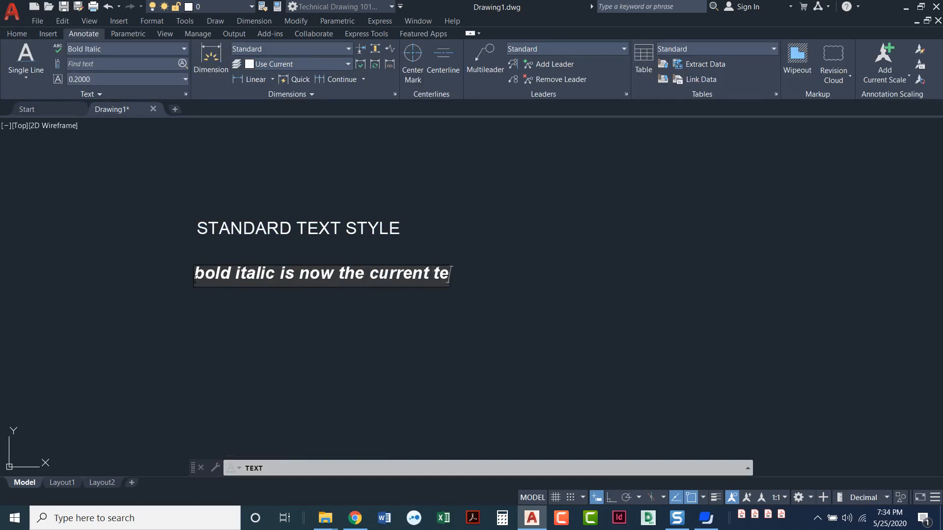
{"action": "type", "text": "xt style"}
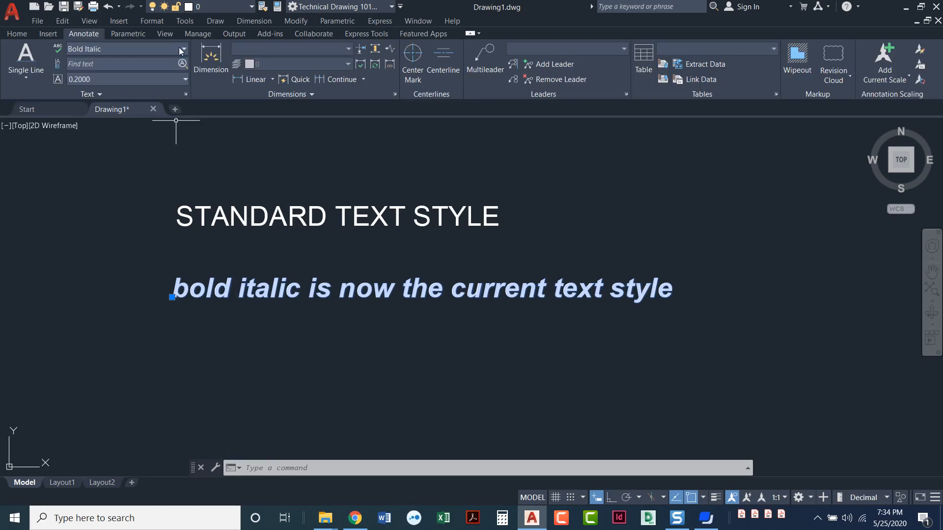
Step: Assign the Bold Italic style to the selected STANDARD TEXT STYLE heading
{"action": "left_click", "coordinate": [181, 49]}
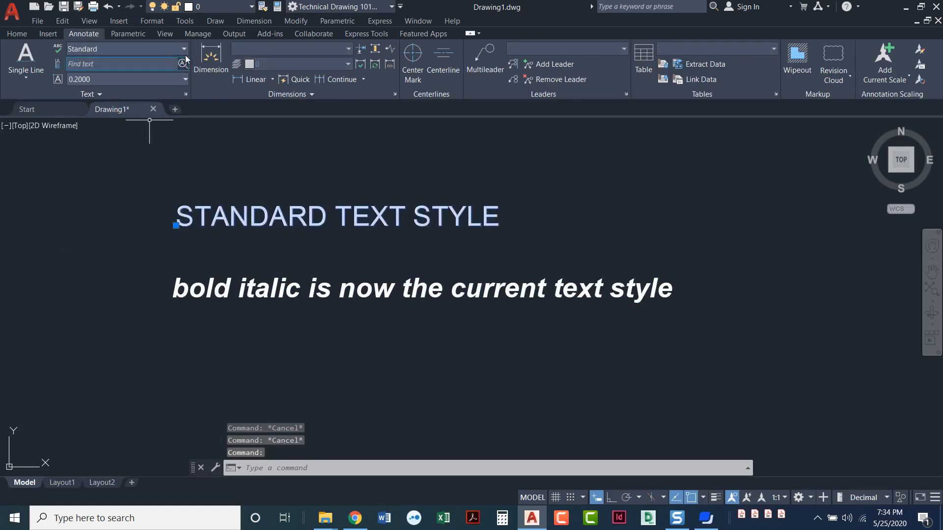
{"action": "left_click", "coordinate": [184, 49]}
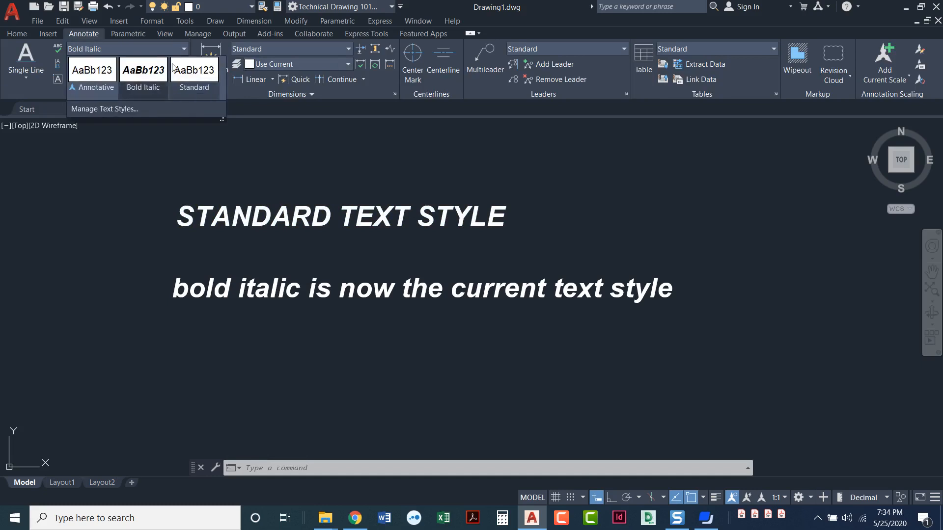
{"action": "mouse_move", "coordinate": [153, 92]}
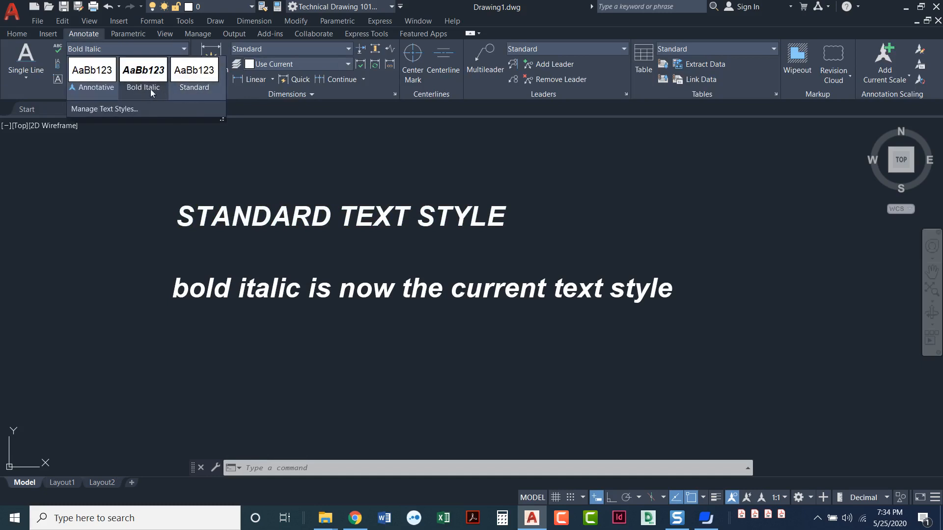
{"action": "mouse_move", "coordinate": [149, 93]}
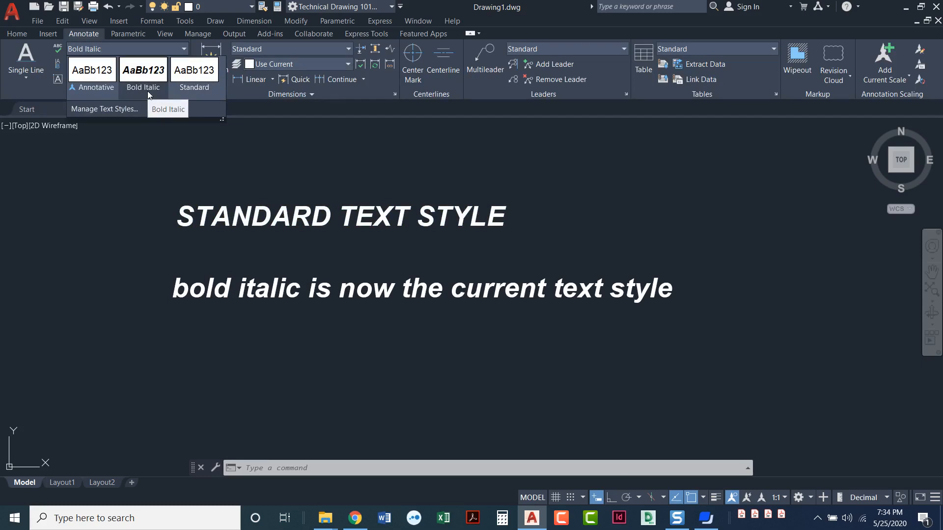
{"action": "left_click", "coordinate": [126, 108]}
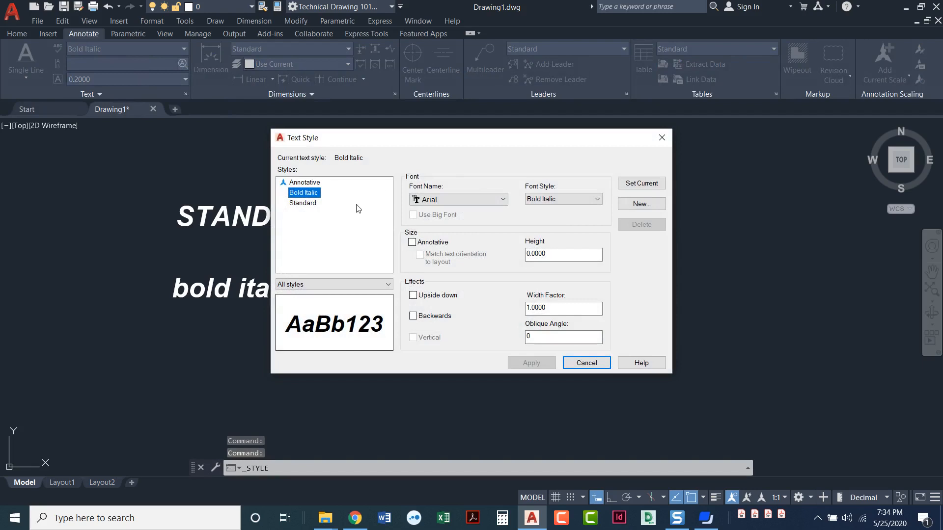
{"action": "mouse_move", "coordinate": [555, 154]}
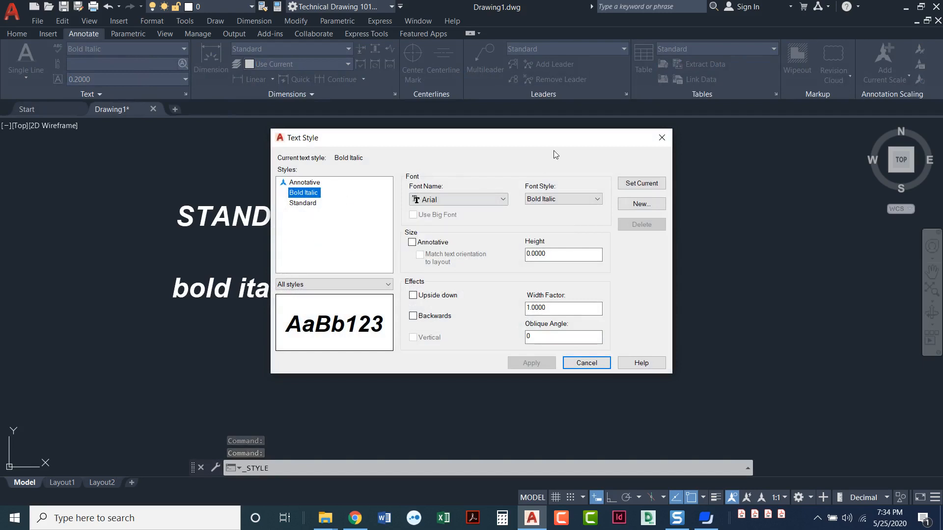
{"action": "left_click", "coordinate": [586, 364]}
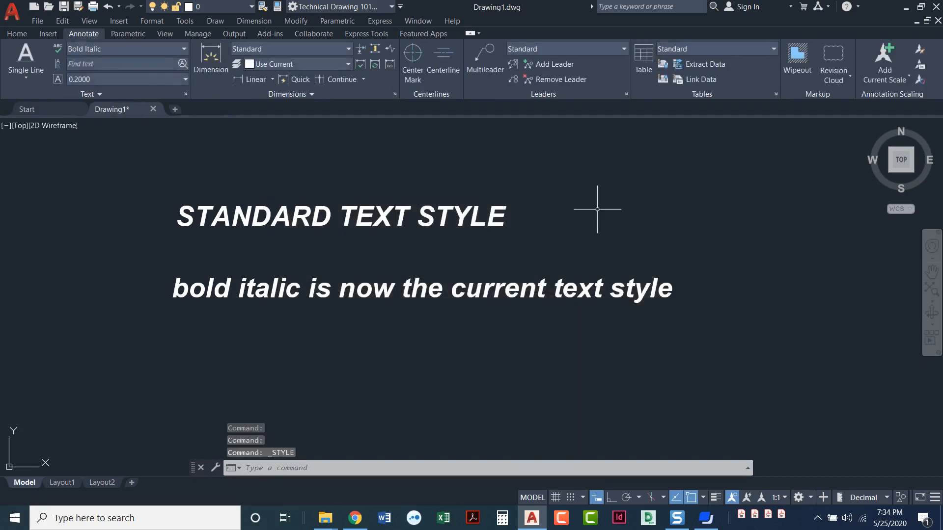